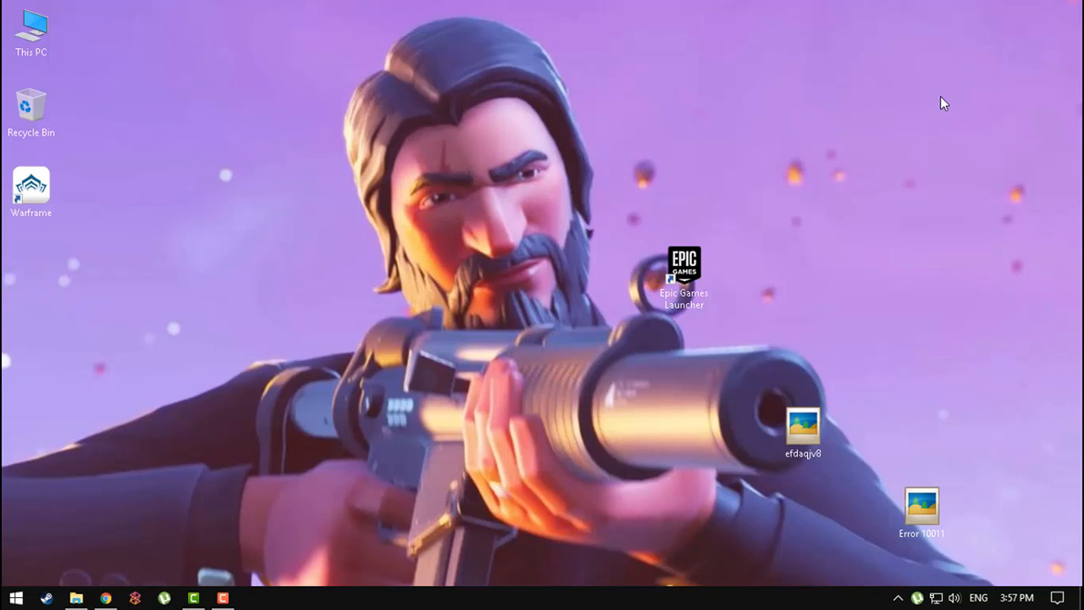
pyautogui.moveTo(936, 111)
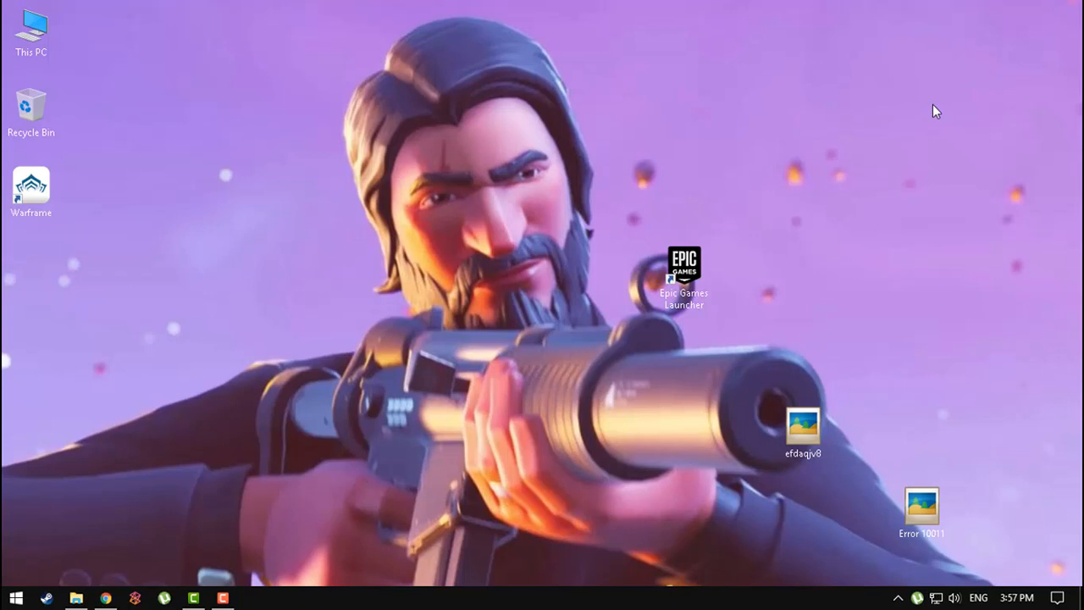
pyautogui.moveTo(918, 162)
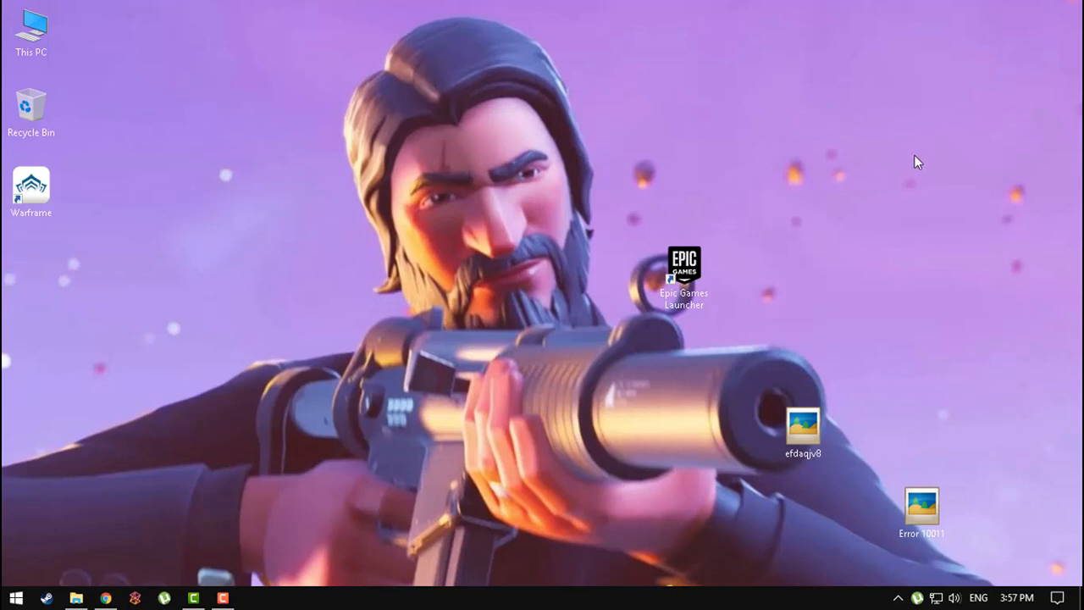
pyautogui.moveTo(915, 166)
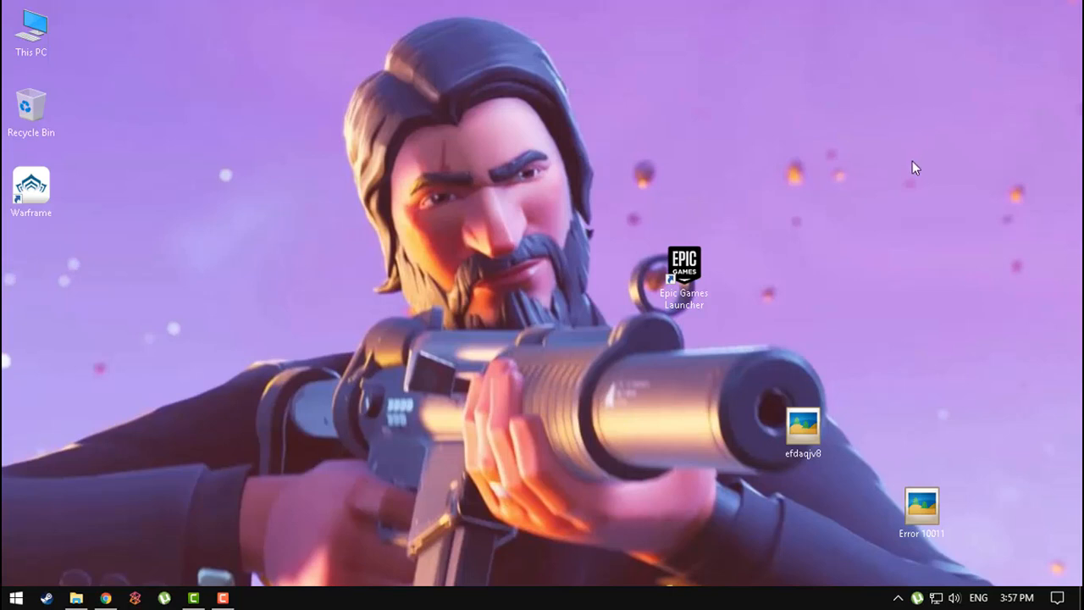
pyautogui.moveTo(1022, 465)
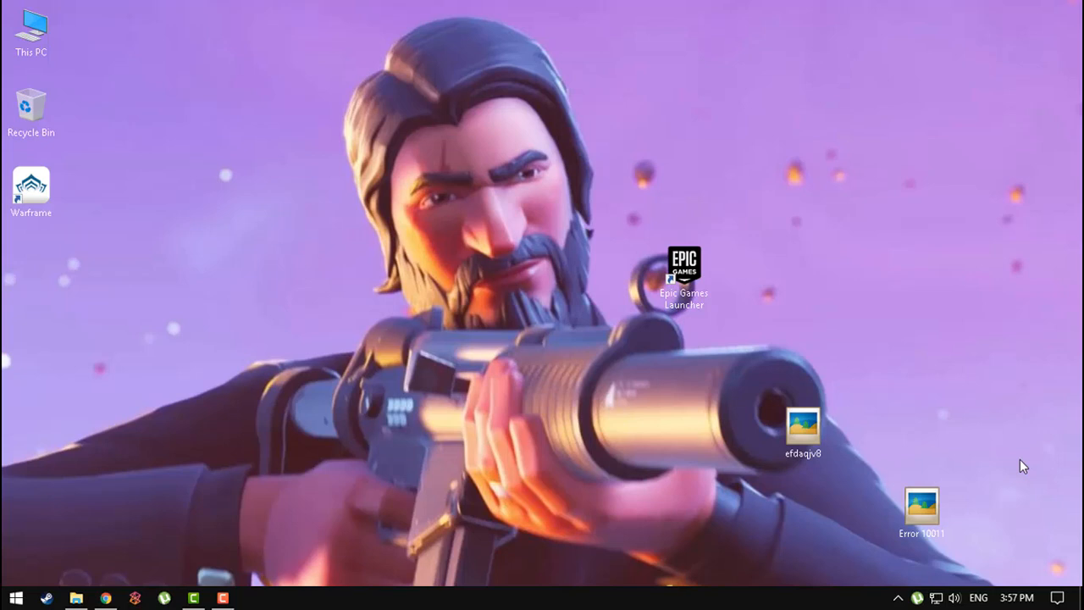
pyautogui.moveTo(894, 522)
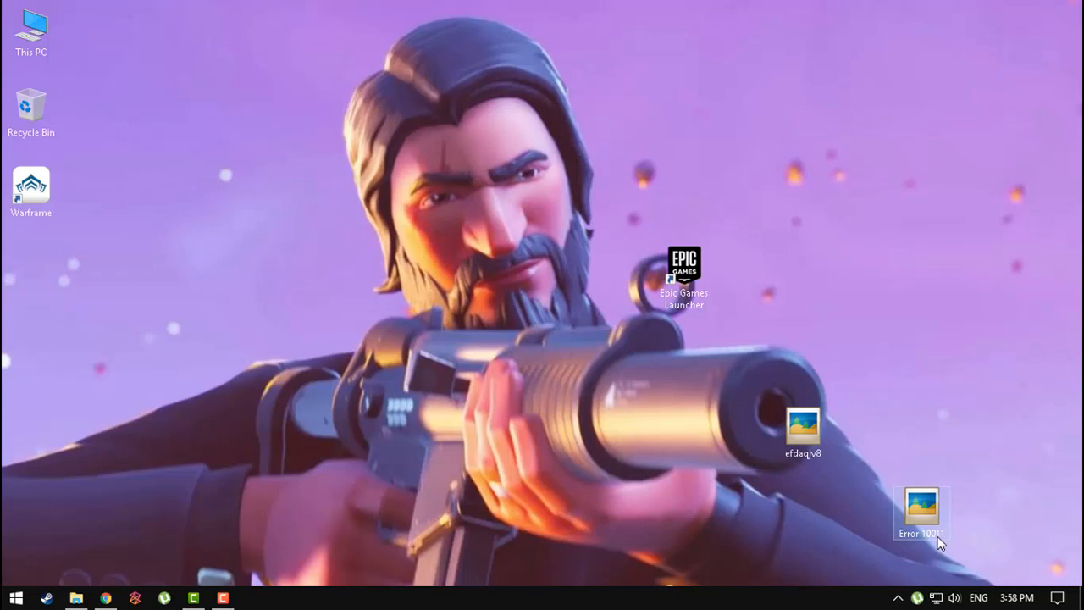
pyautogui.moveTo(933, 520)
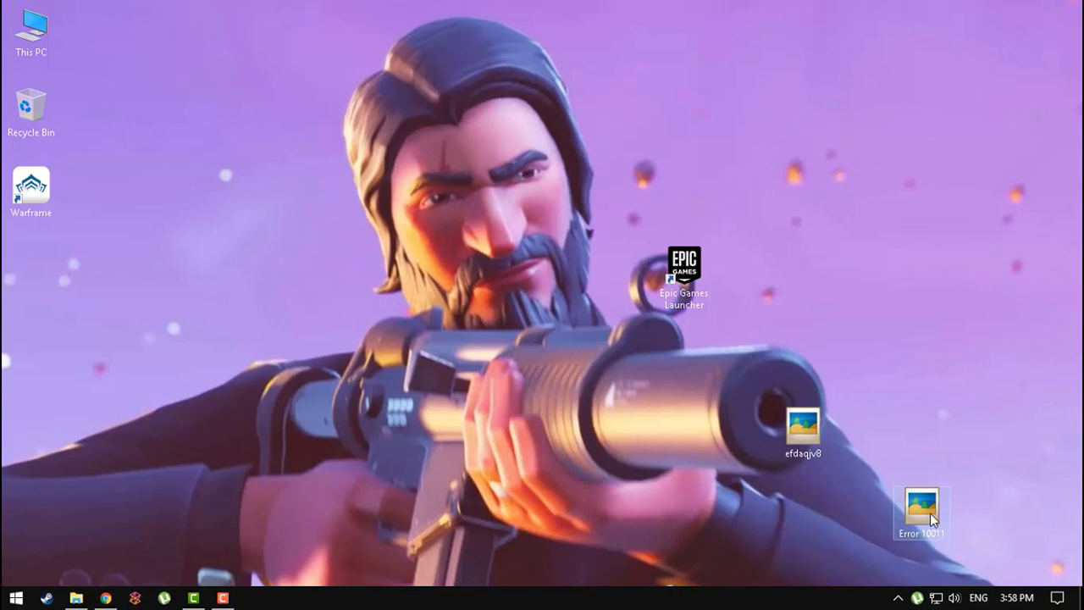
# View the Error 10011 screenshot in Picasa, then bring up This PC in File Explorer.
pyautogui.doubleClick(921, 512)
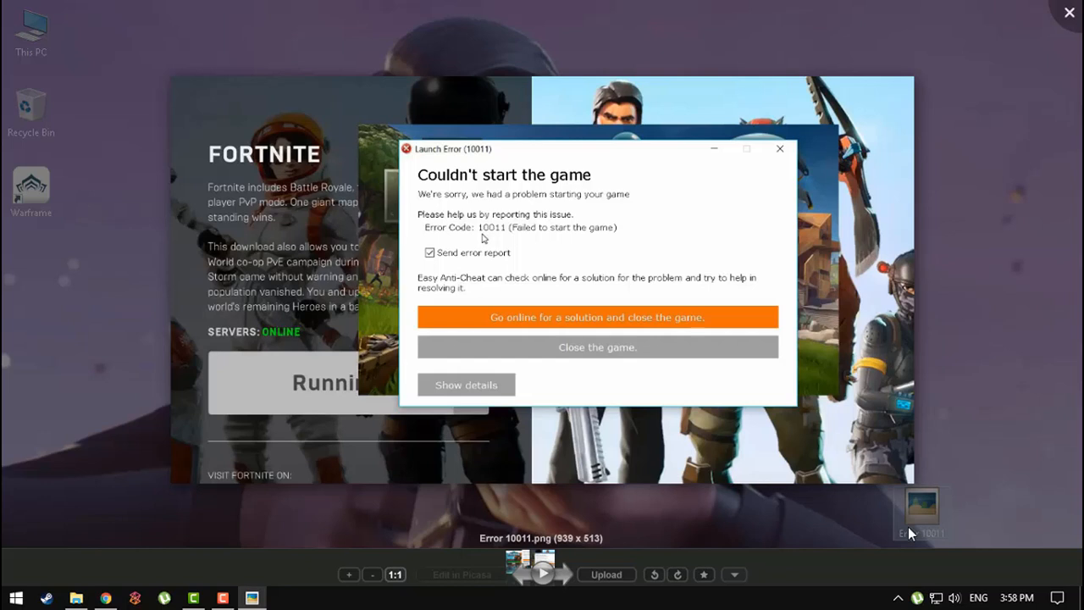
pyautogui.moveTo(751, 392)
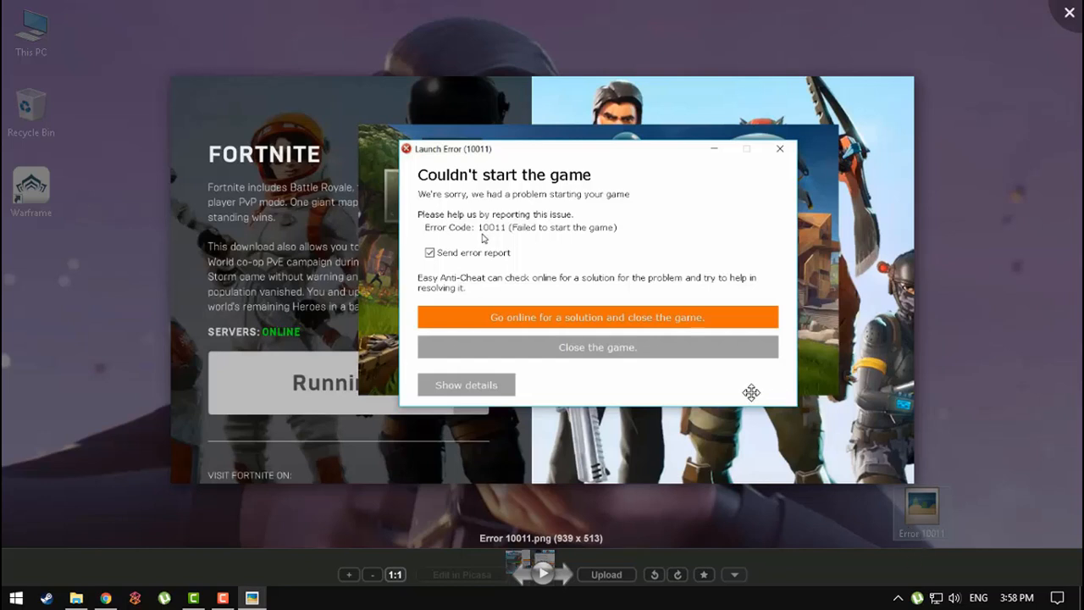
pyautogui.moveTo(944, 180)
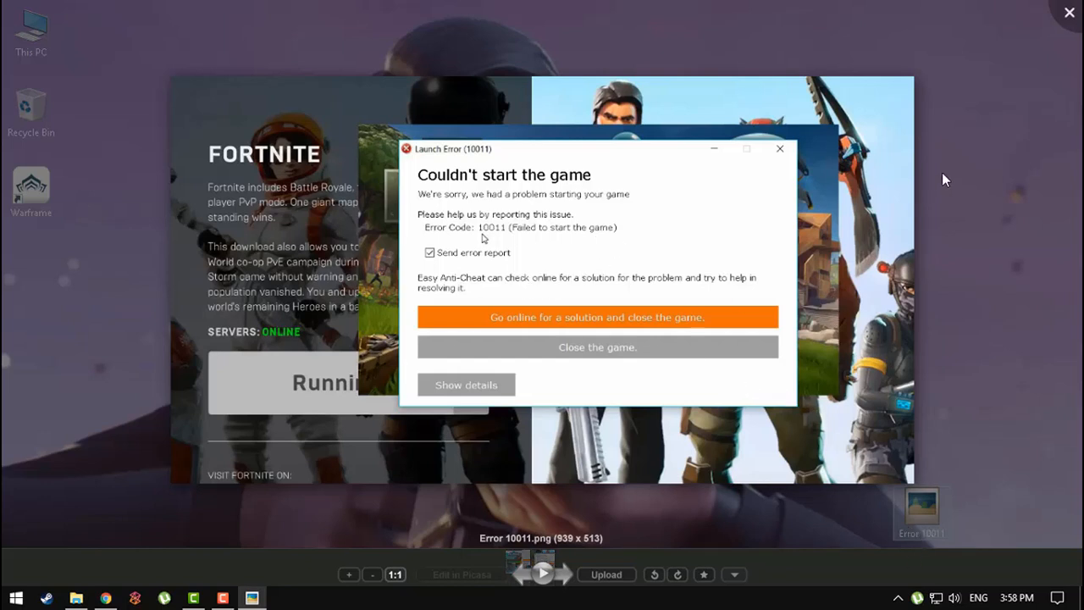
pyautogui.moveTo(919, 115)
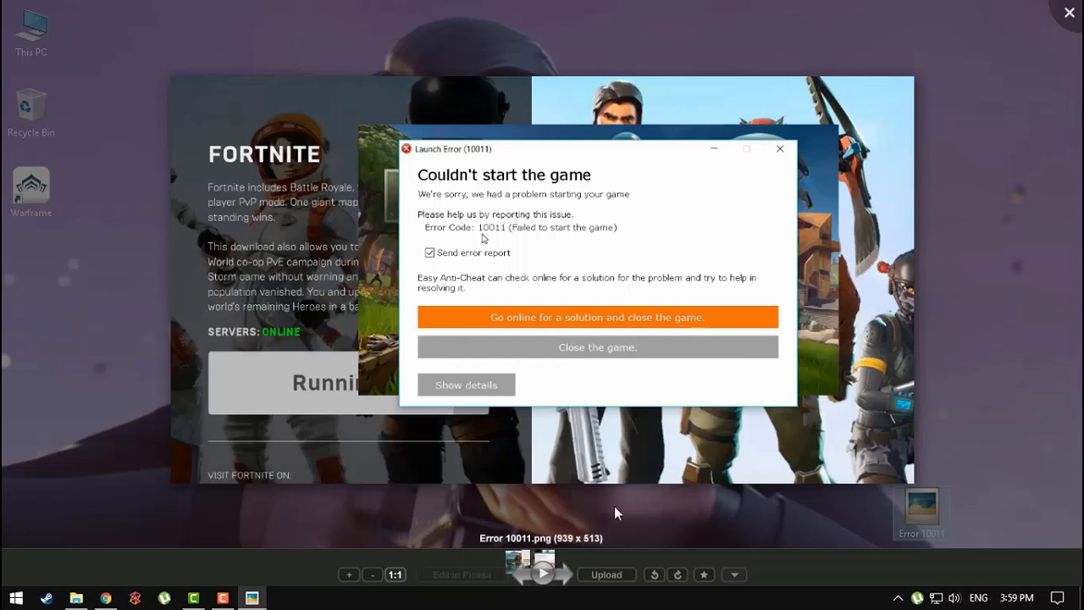
pyautogui.moveTo(625, 440)
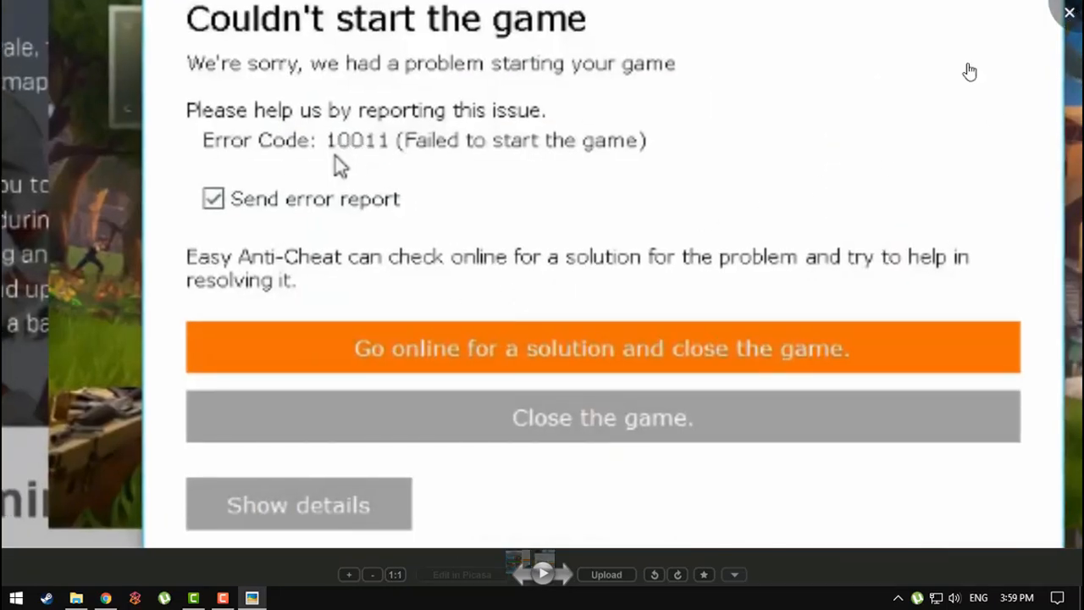
pyautogui.click(602, 416)
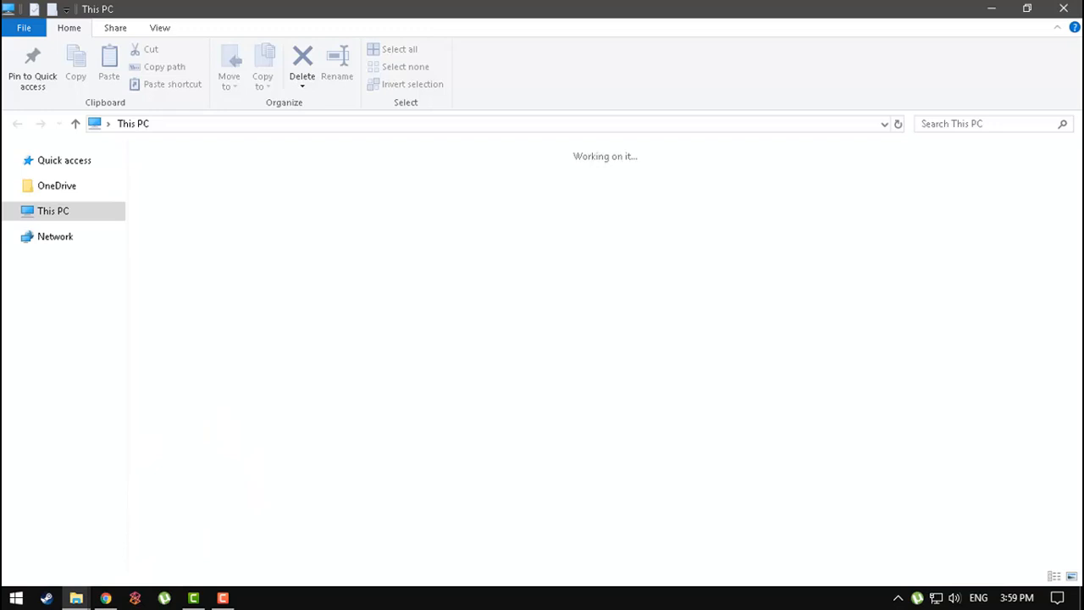
# Browse from This PC through Local Disk (D:) and Games into the Fortnite folder.
pyautogui.click(52, 210)
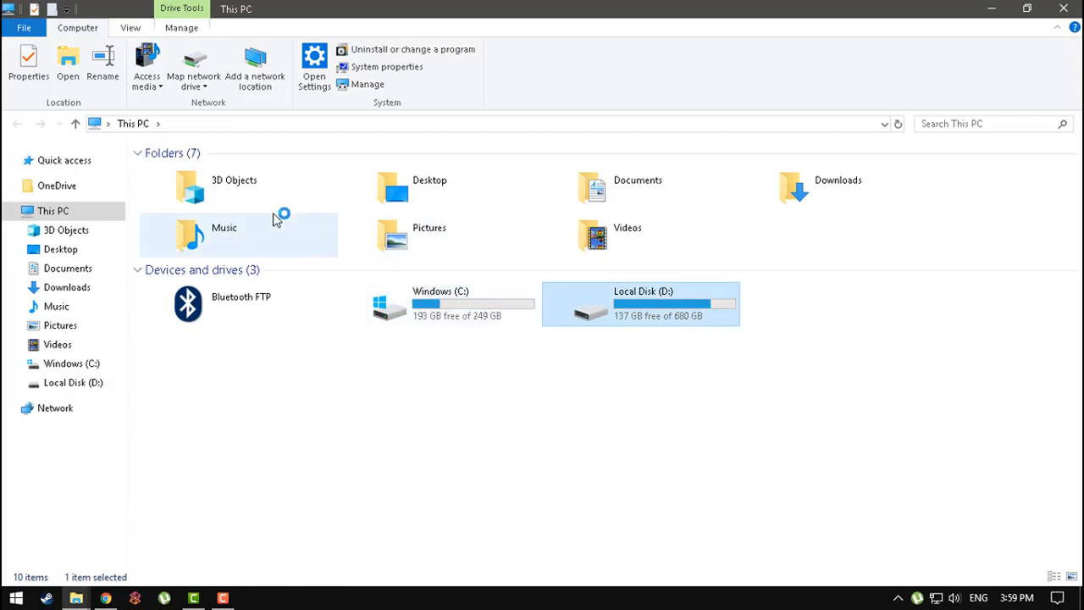
pyautogui.doubleClick(639, 303)
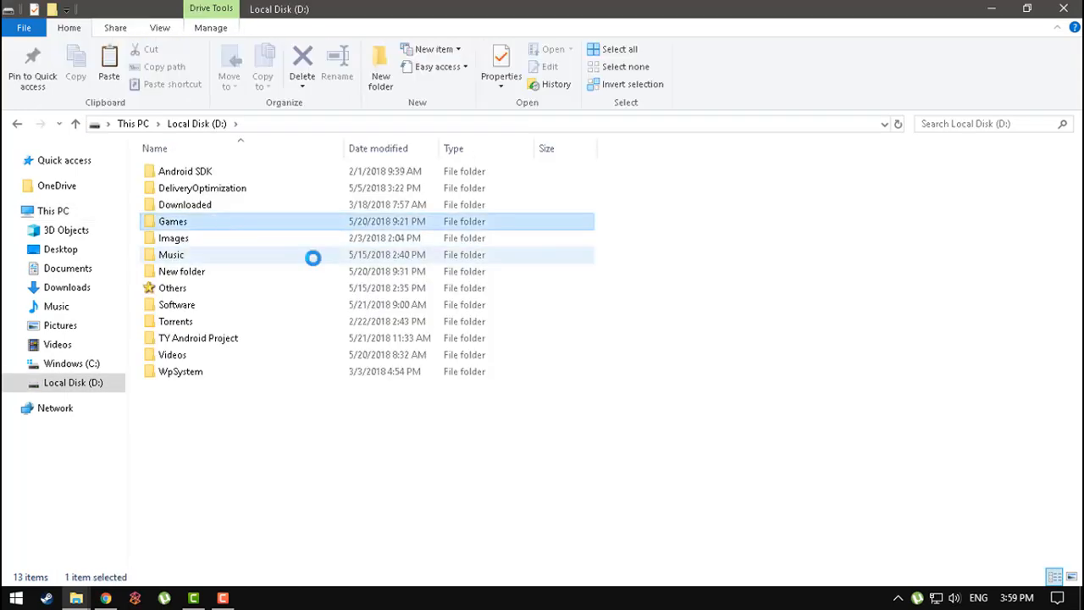
pyautogui.doubleClick(173, 221)
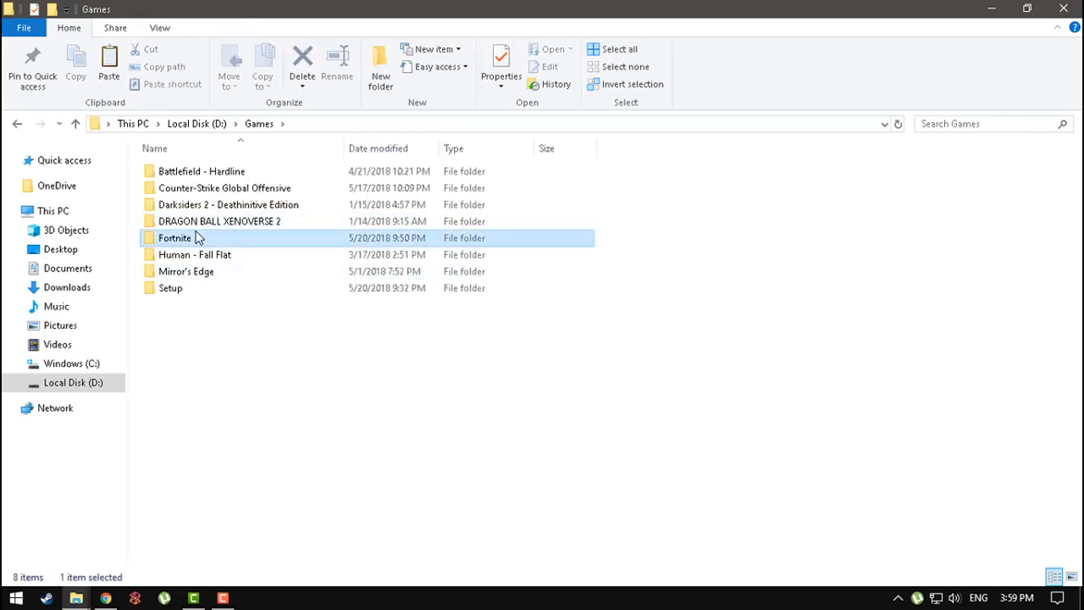
pyautogui.doubleClick(174, 237)
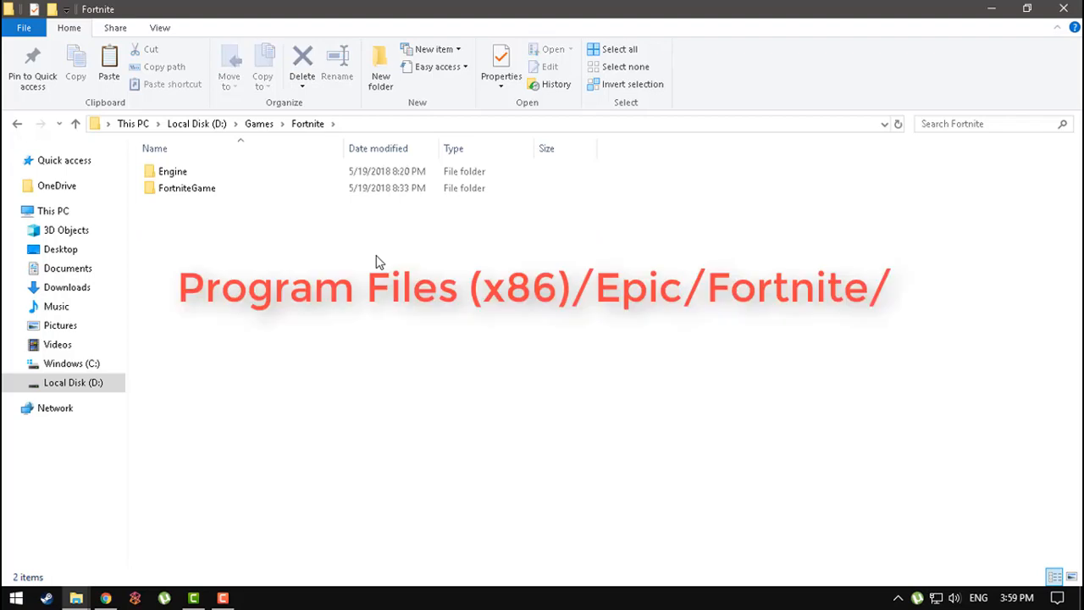
pyautogui.click(186, 187)
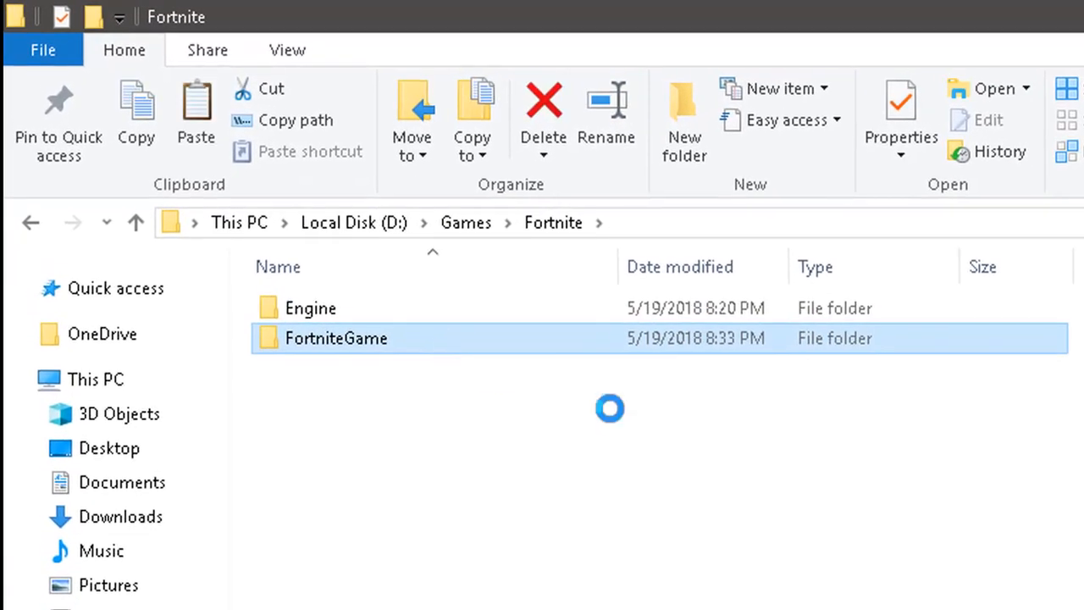
# Go into FortniteGame, then Binaries, then Win64.
pyautogui.doubleClick(336, 338)
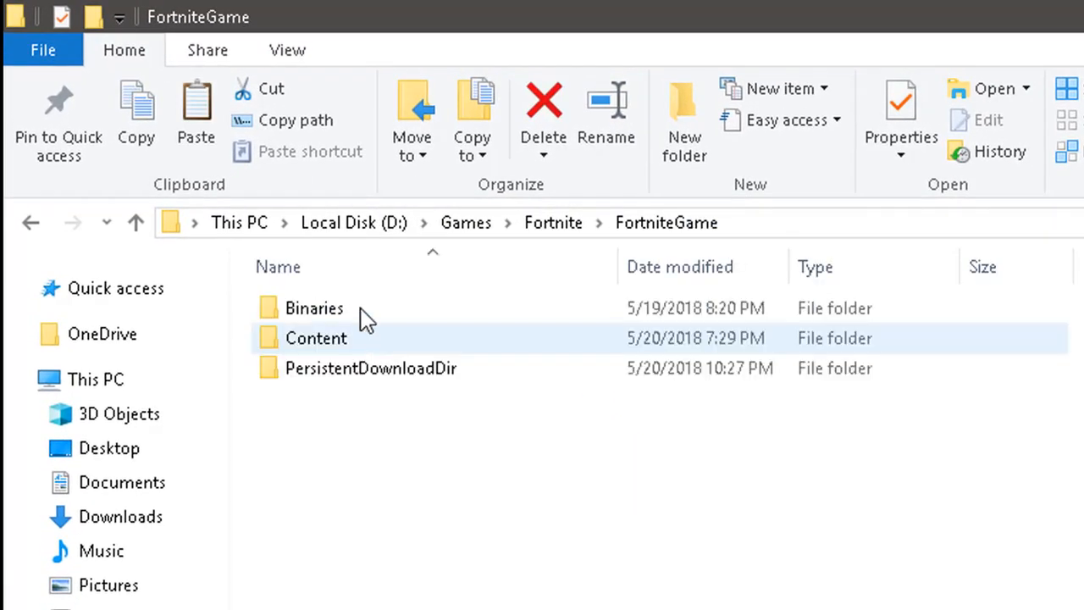
pyautogui.click(314, 308)
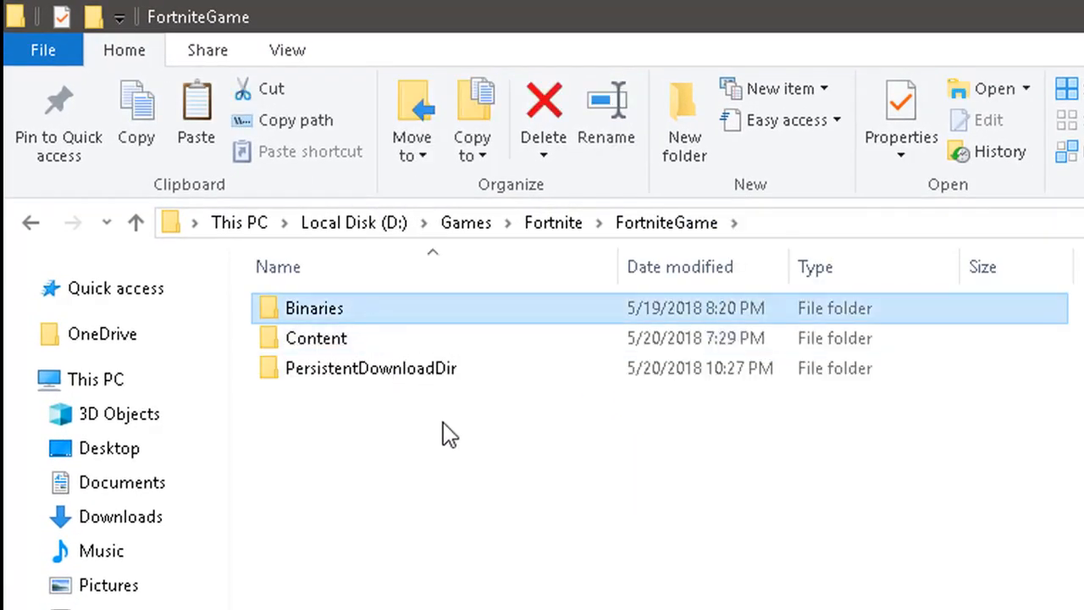
pyautogui.doubleClick(314, 308)
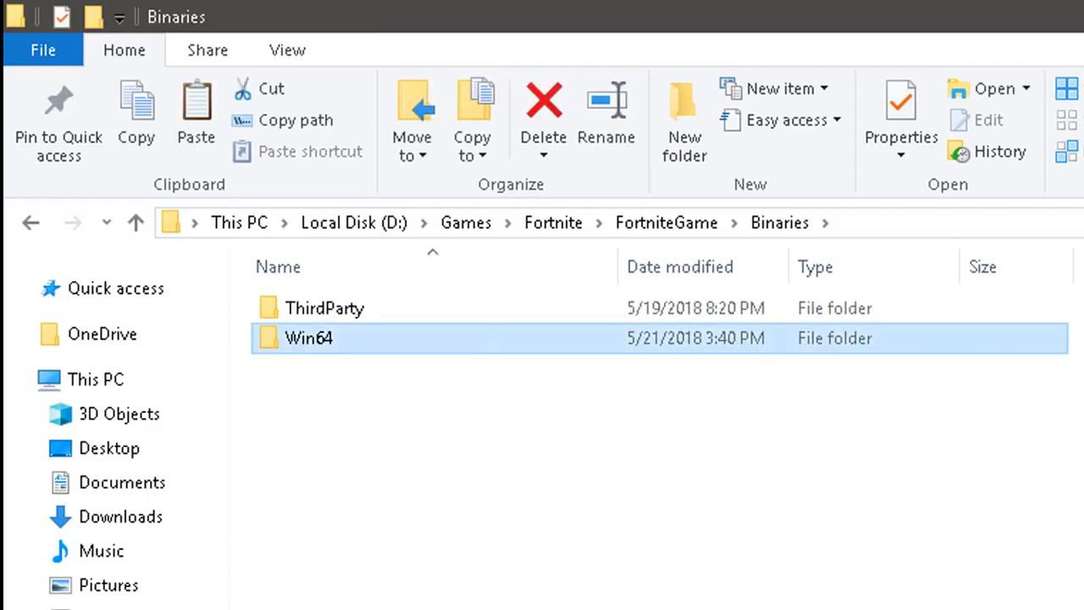
pyautogui.doubleClick(310, 338)
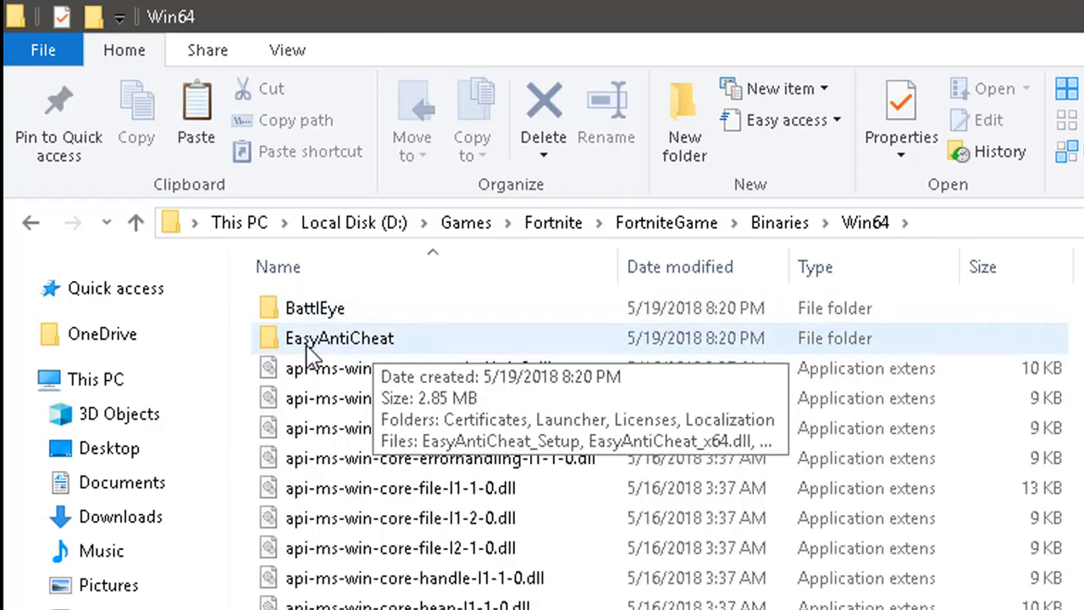
pyautogui.moveTo(483, 368)
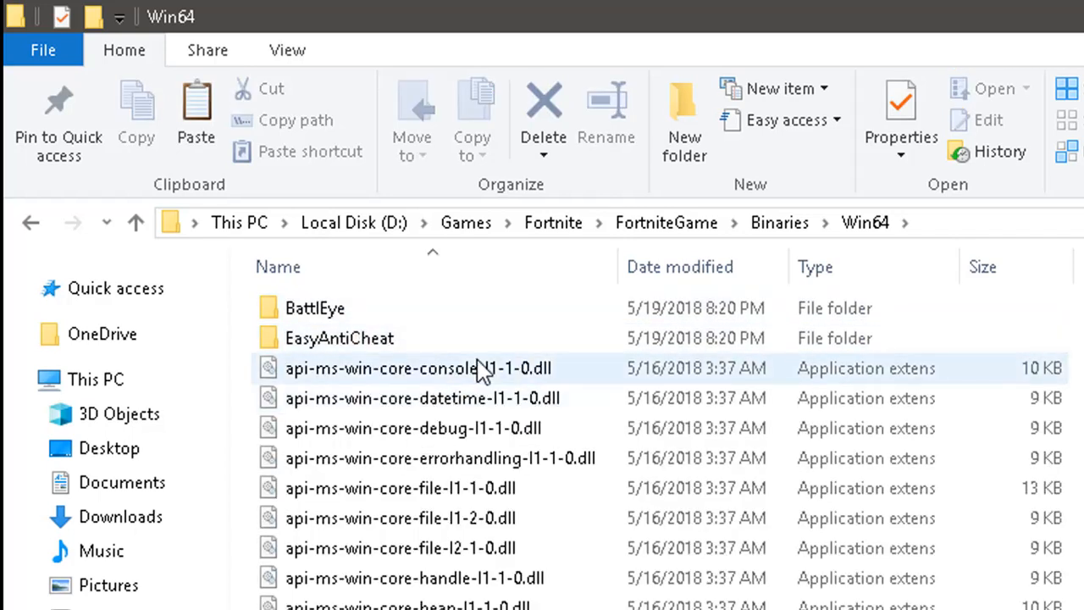
# Open the EasyAntiCheat folder, check Launcher, and select EasyAntiCheat_Setup.
pyautogui.click(339, 338)
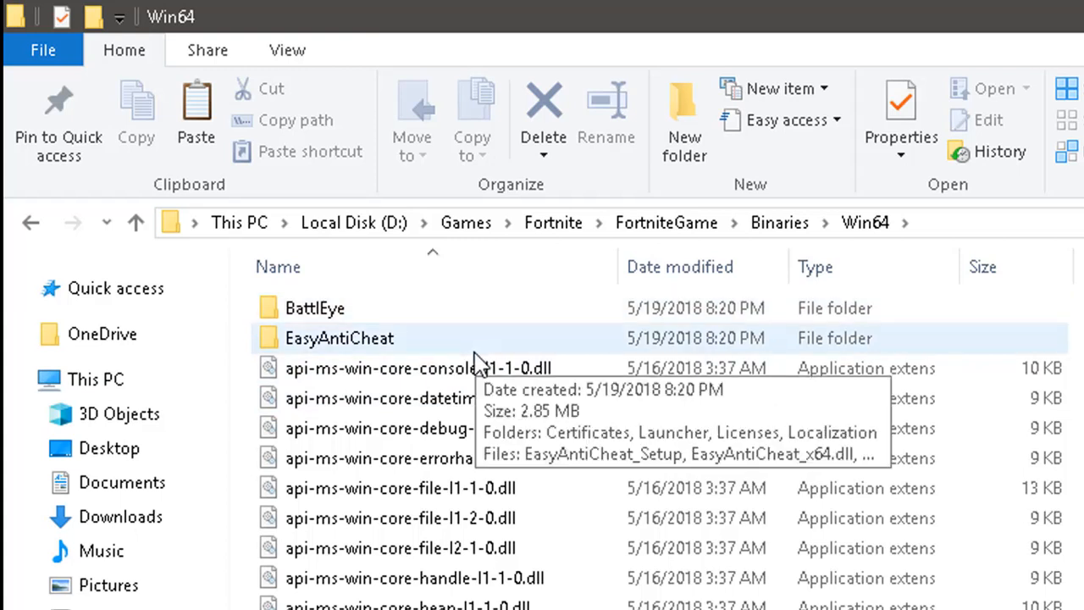
pyautogui.click(338, 338)
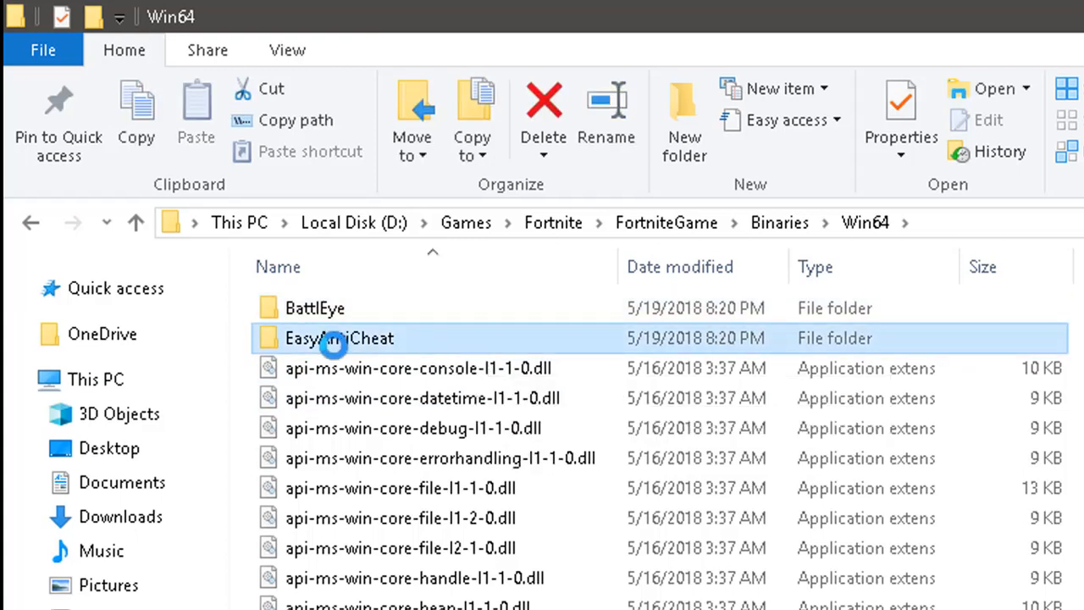
pyautogui.doubleClick(338, 338)
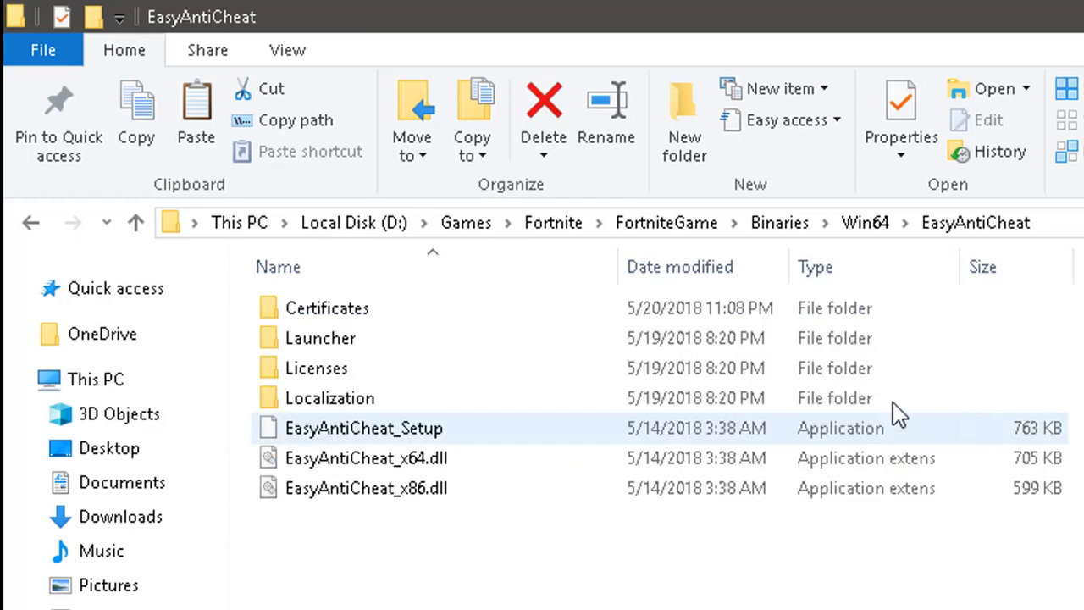
pyautogui.click(320, 338)
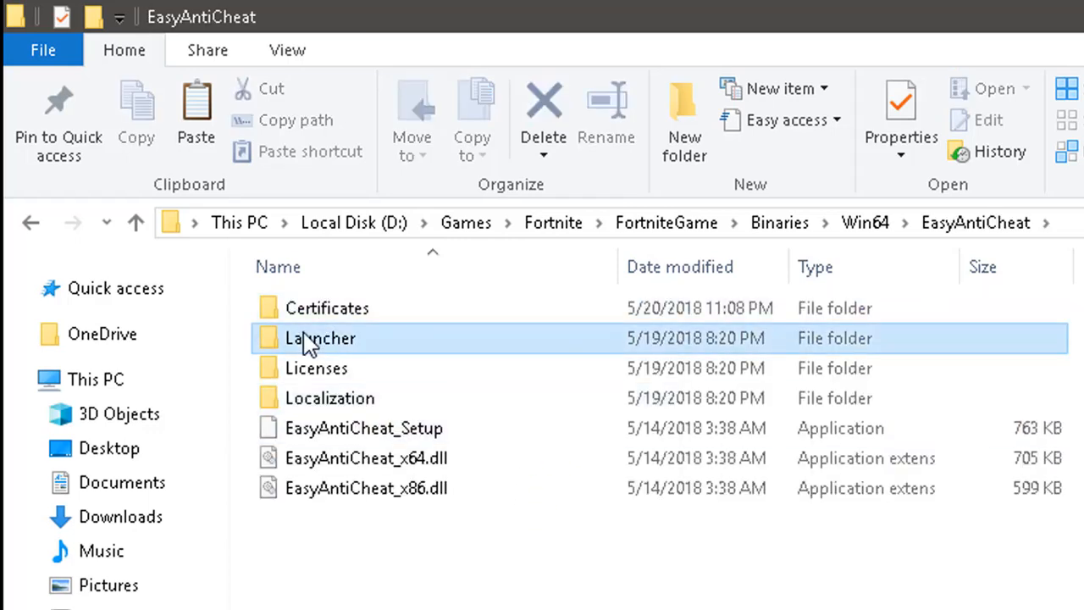
pyautogui.doubleClick(321, 338)
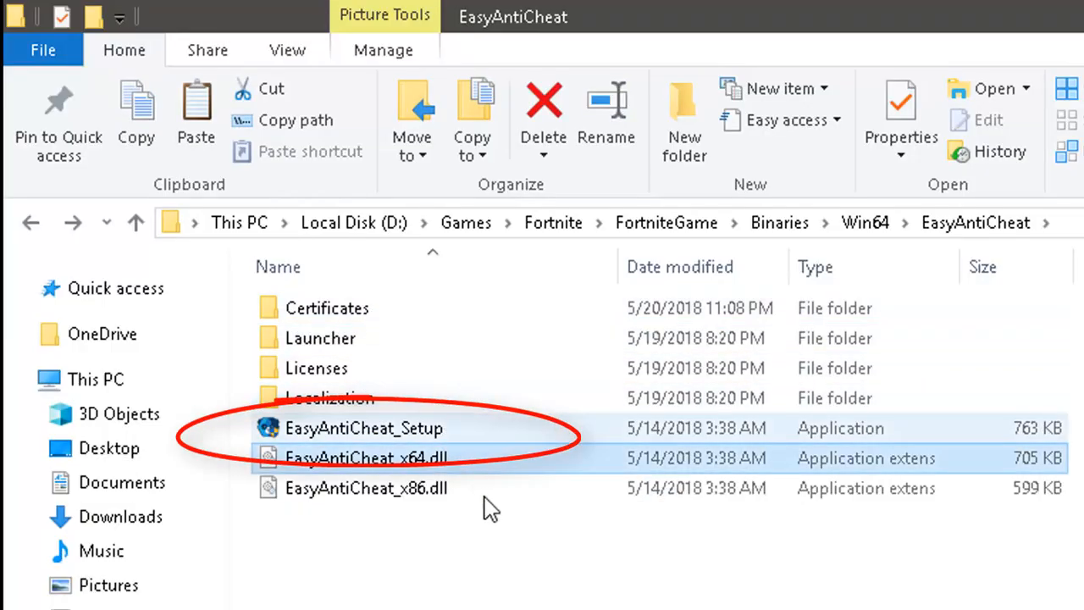
pyautogui.click(364, 427)
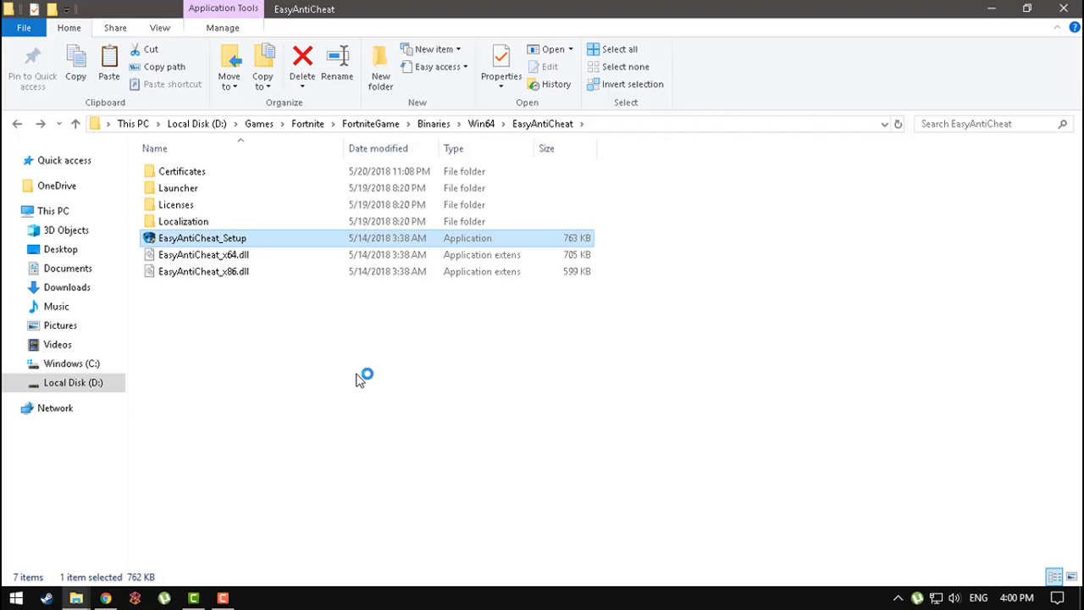
pyautogui.moveTo(469, 333)
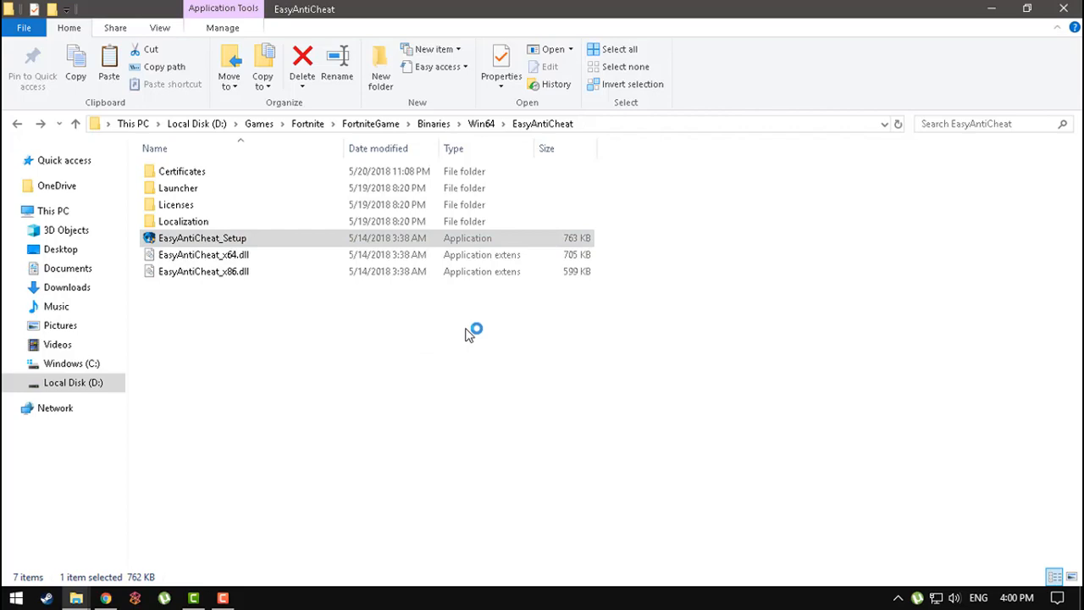
# Launch EasyAntiCheat_Setup, keep Fortnite selected, and run Repair Service.
pyautogui.doubleClick(202, 238)
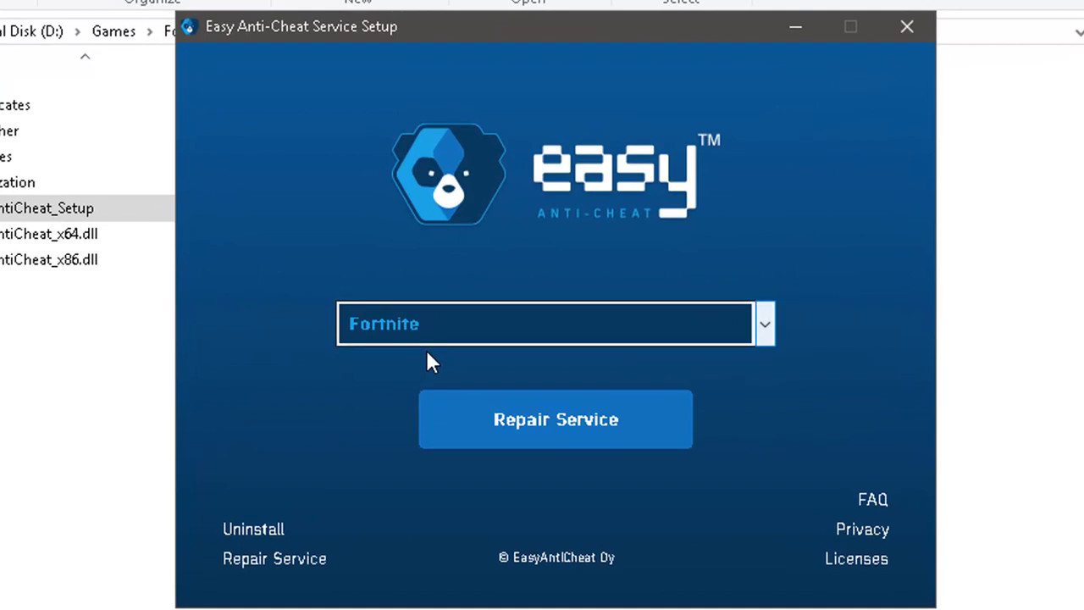
pyautogui.click(763, 323)
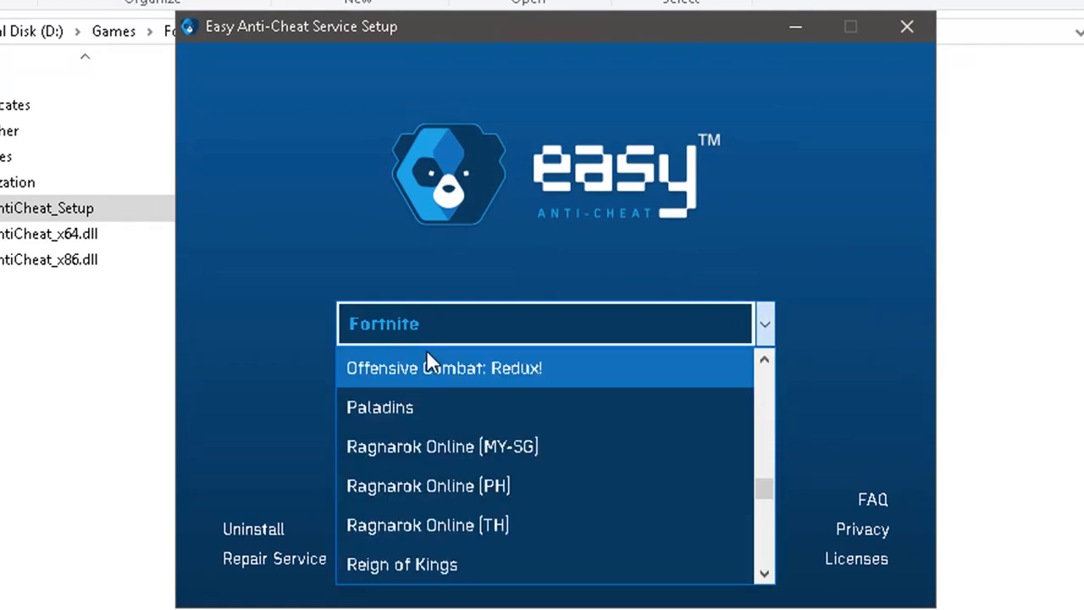
pyautogui.scroll(3)
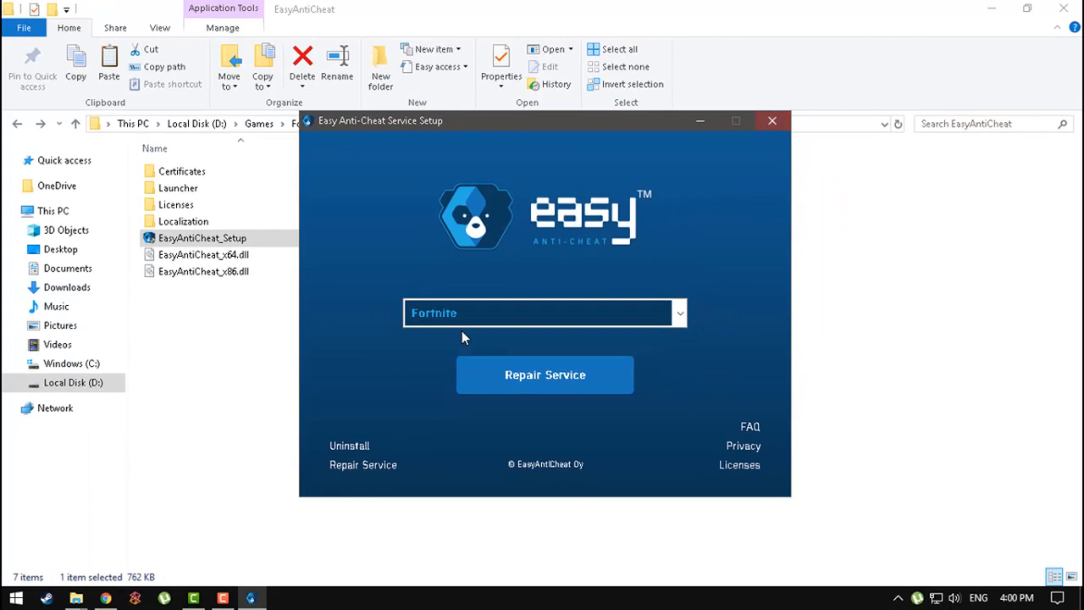
pyautogui.click(771, 120)
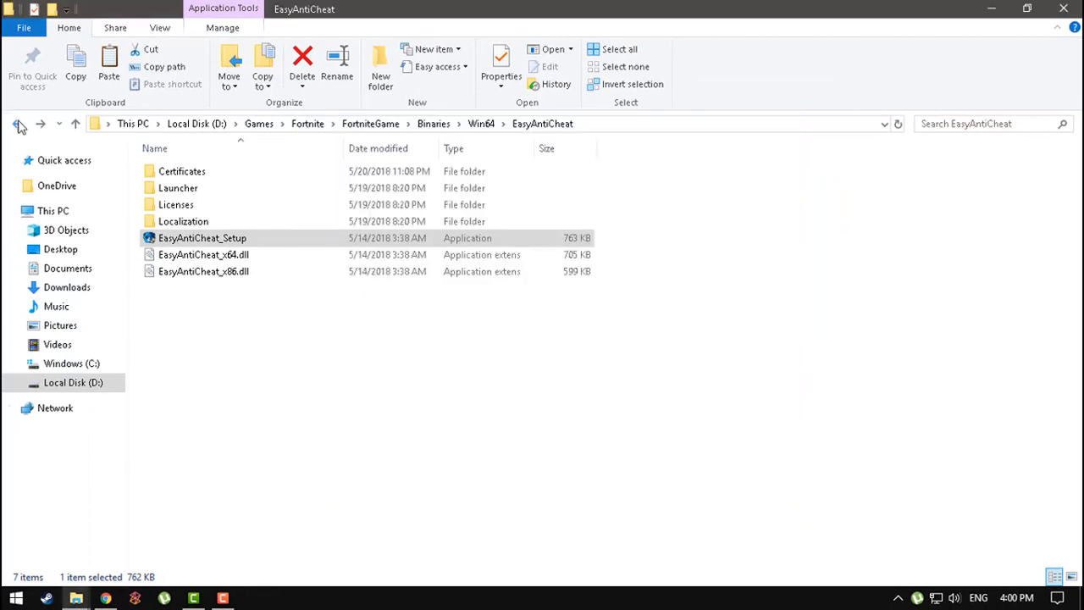
pyautogui.moveTo(21, 126)
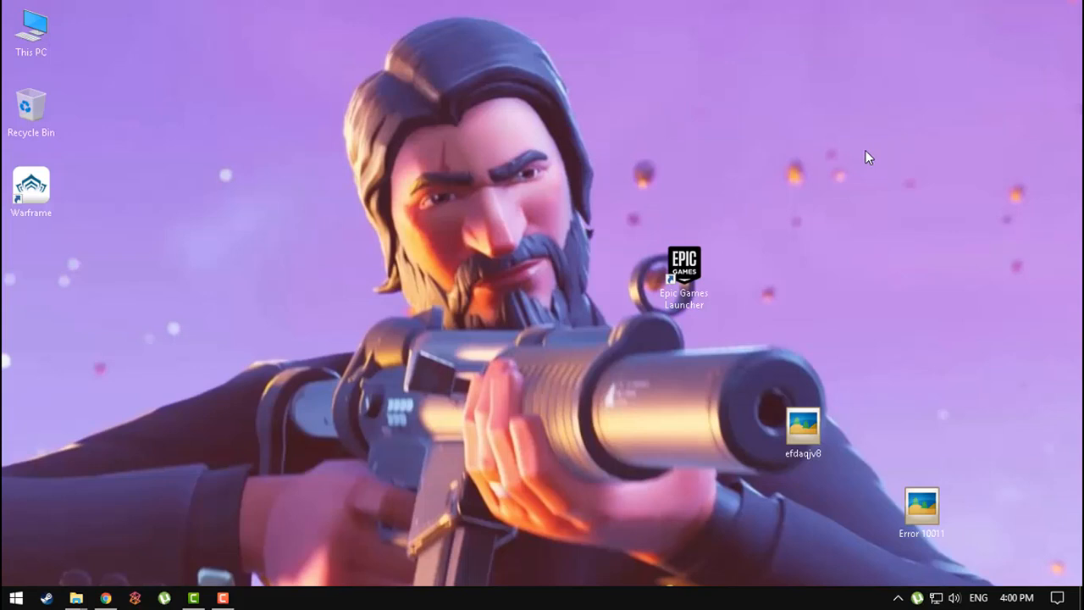
pyautogui.moveTo(868, 166)
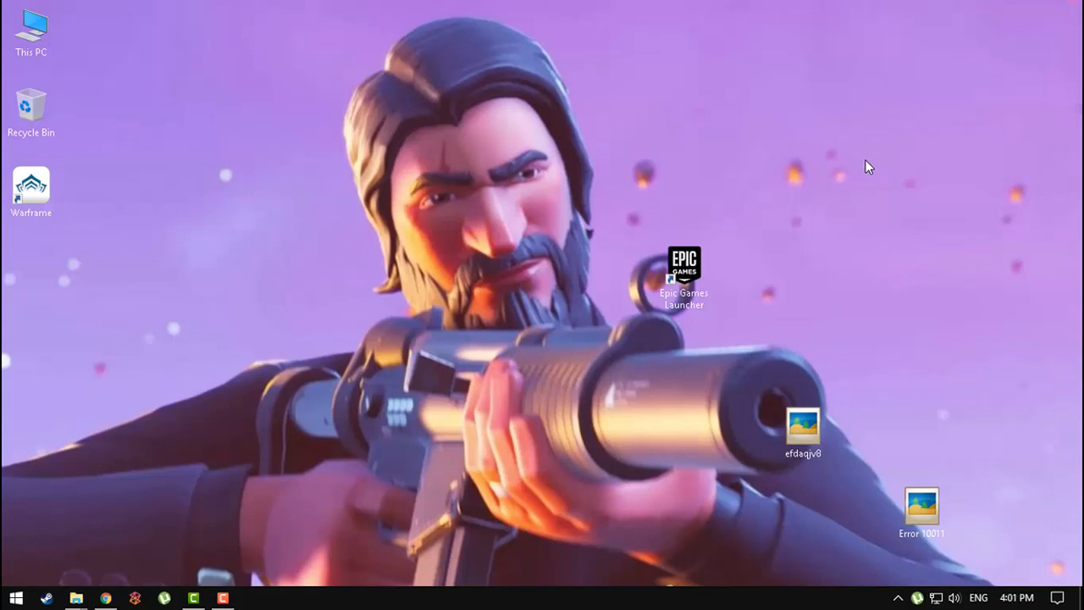
pyautogui.moveTo(878, 219)
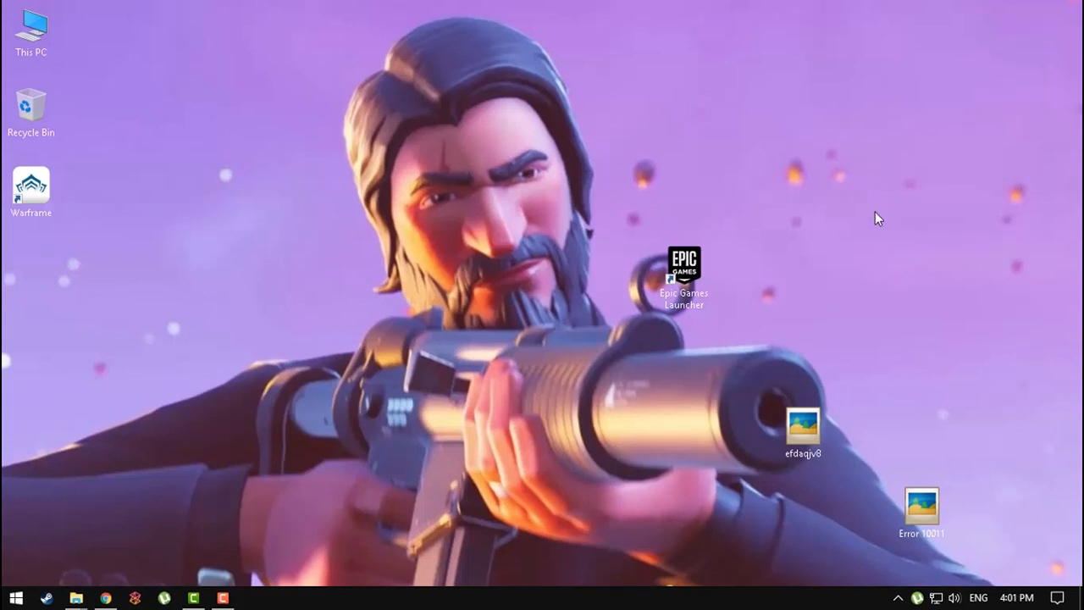
pyautogui.moveTo(834, 423)
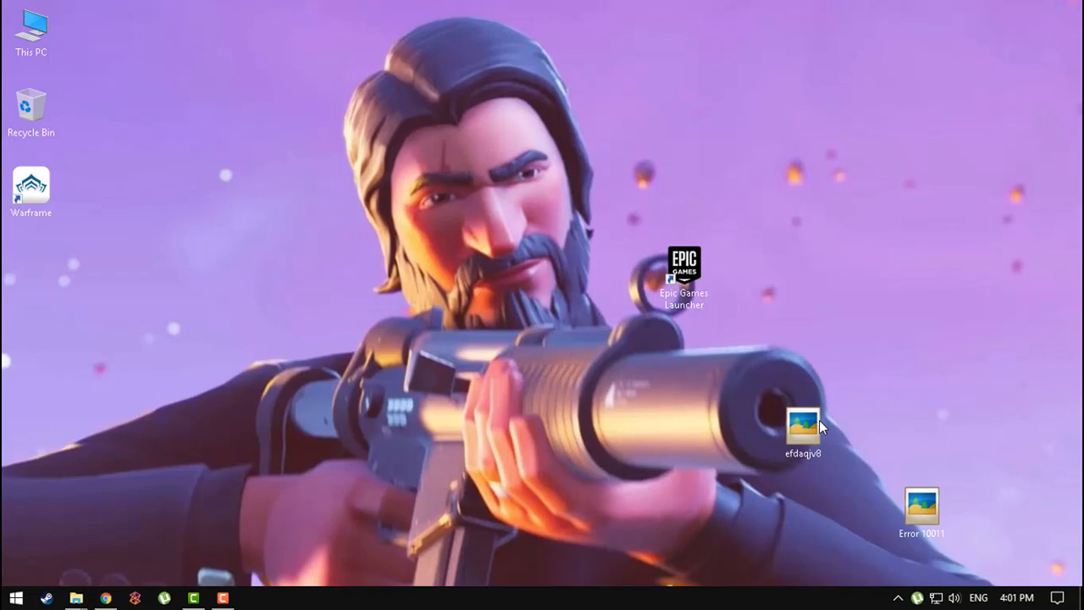
# Open the efdaqjv8 error screenshot from the desktop.
pyautogui.doubleClick(802, 423)
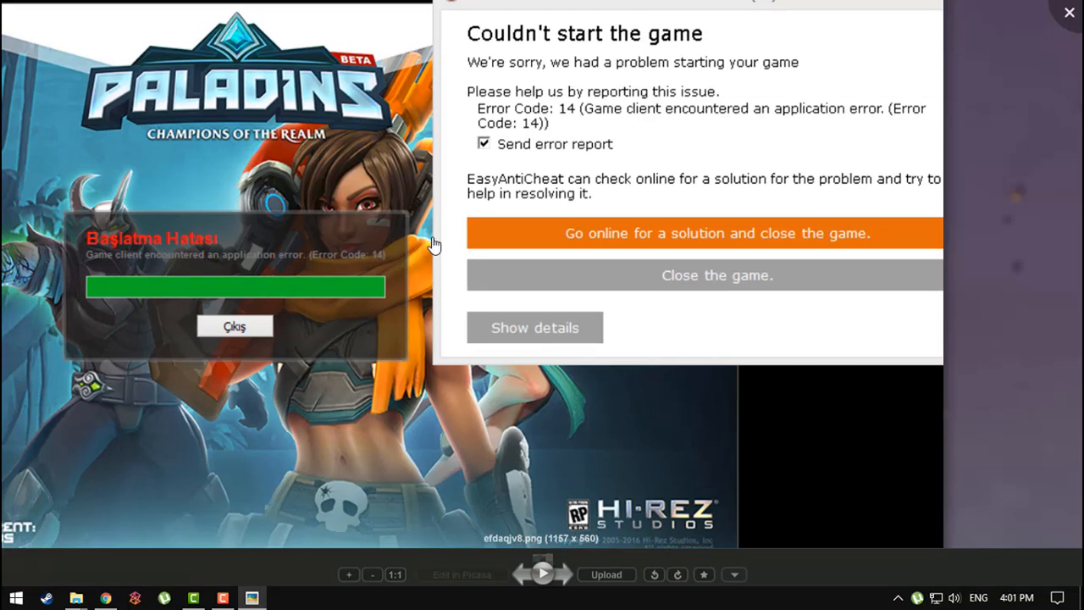
# Pan the screenshot to read the Launch Error (14) dialog, then close Picasa.
pyautogui.moveTo(686, 9); pyautogui.dragTo(648, 44)
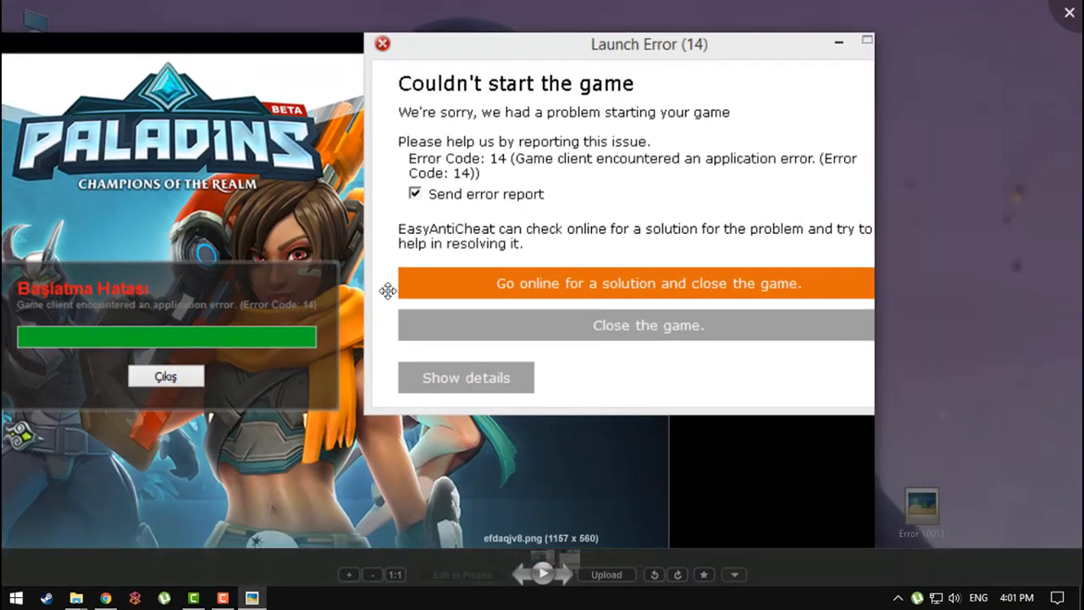
pyautogui.moveTo(591, 342)
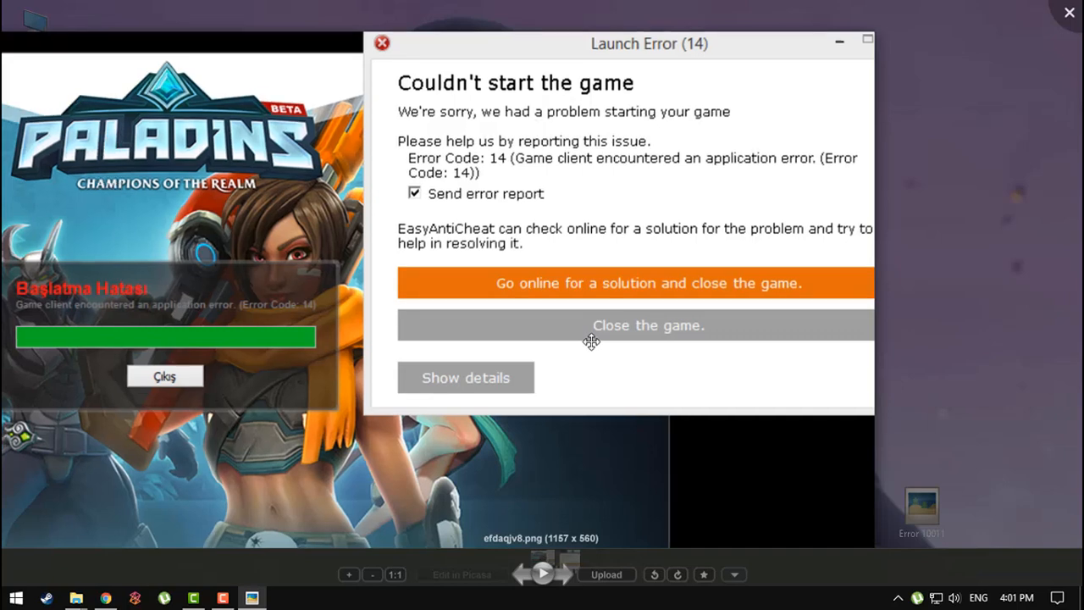
pyautogui.moveTo(648, 44); pyautogui.dragTo(566, 32)
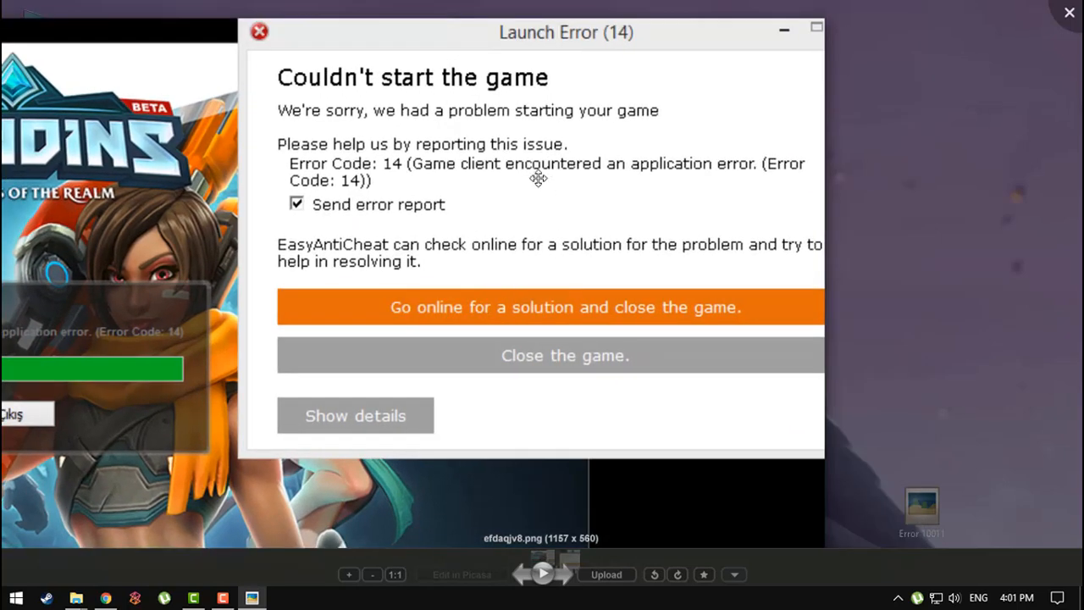
pyautogui.moveTo(377, 250)
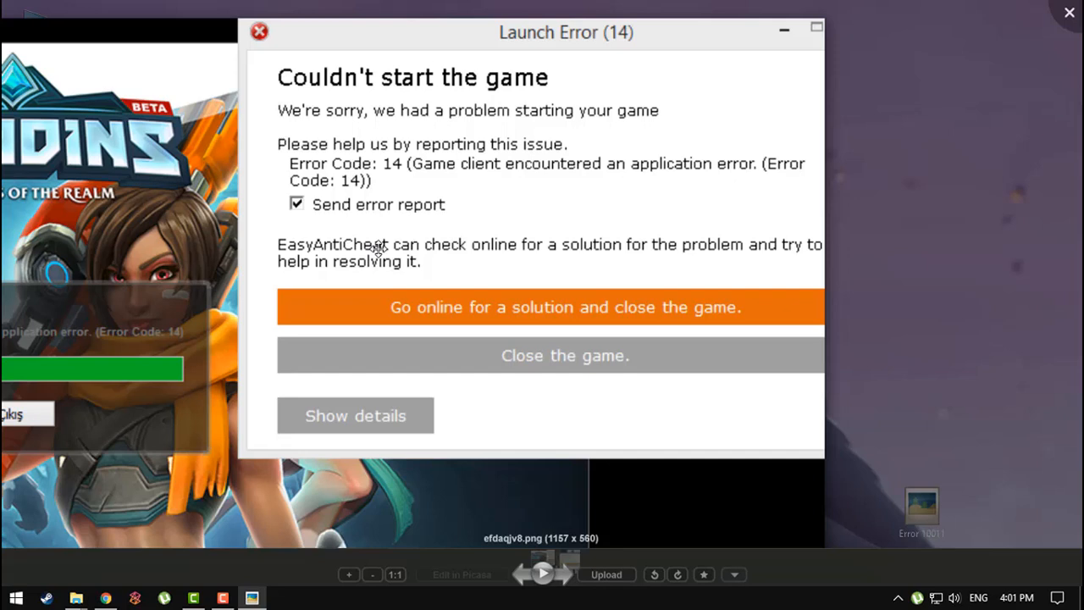
pyautogui.moveTo(710, 247)
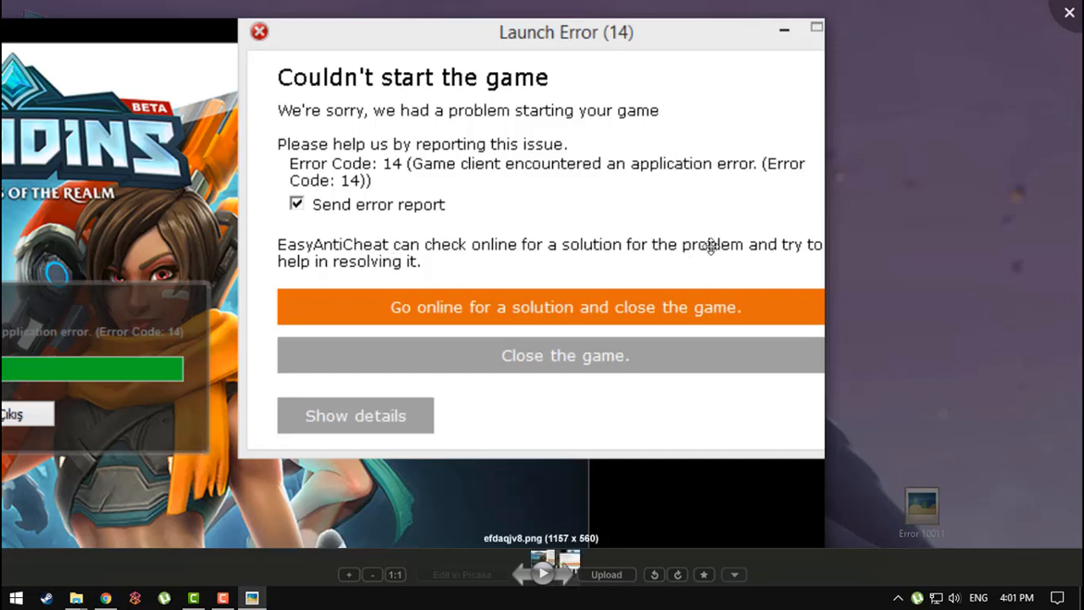
pyautogui.moveTo(812, 34)
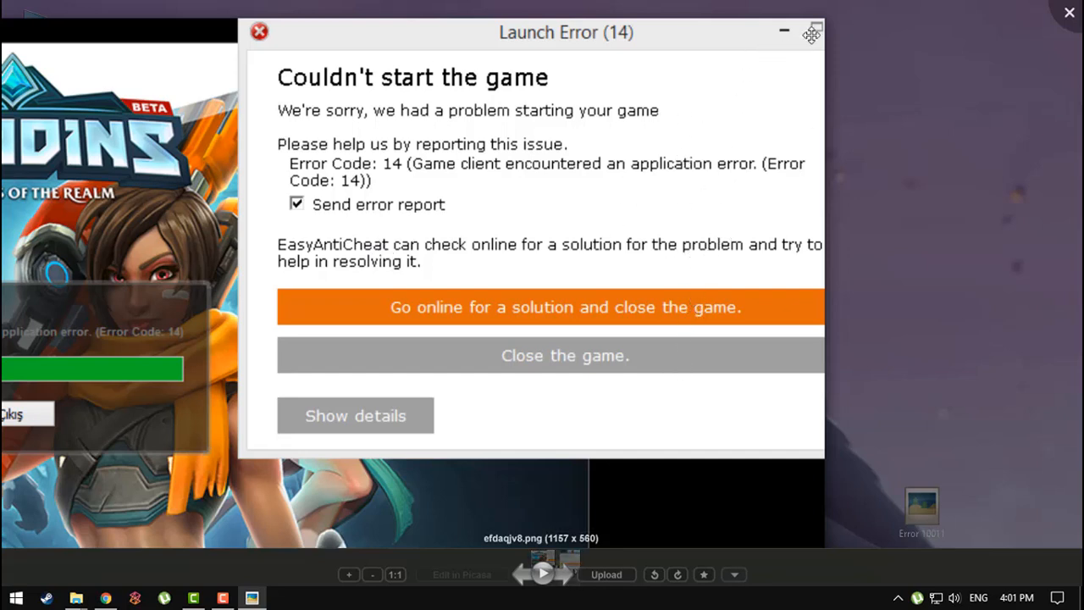
pyautogui.click(565, 354)
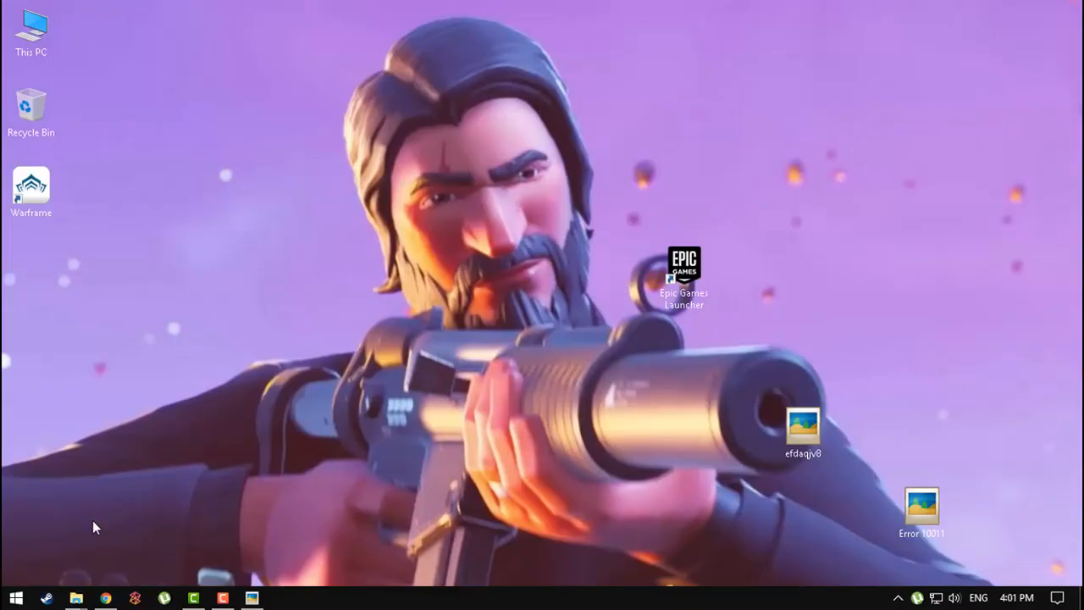
pyautogui.moveTo(75, 598)
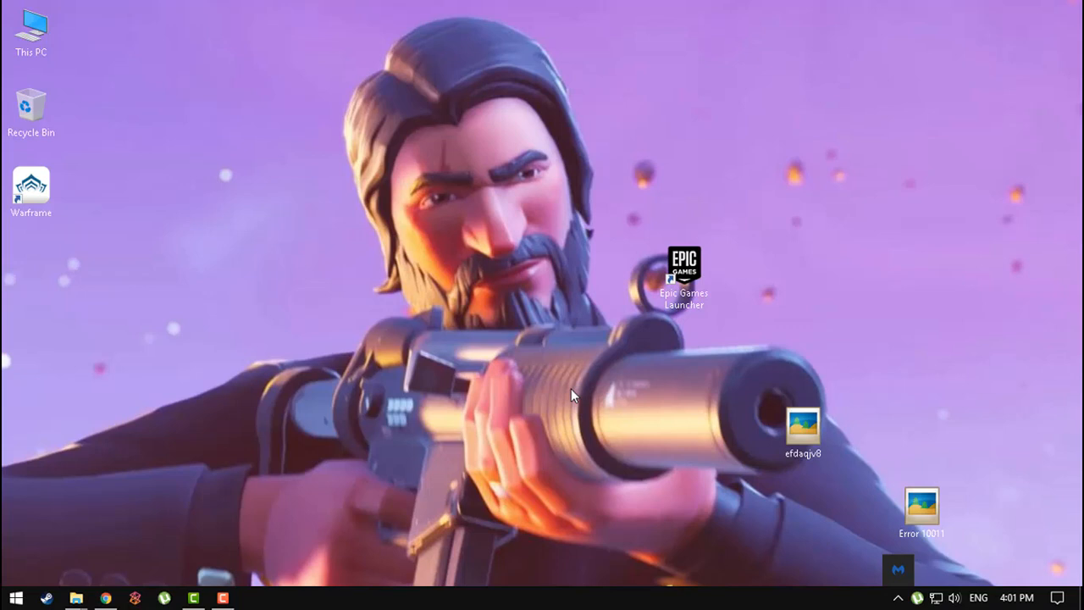
pyautogui.moveTo(75, 597)
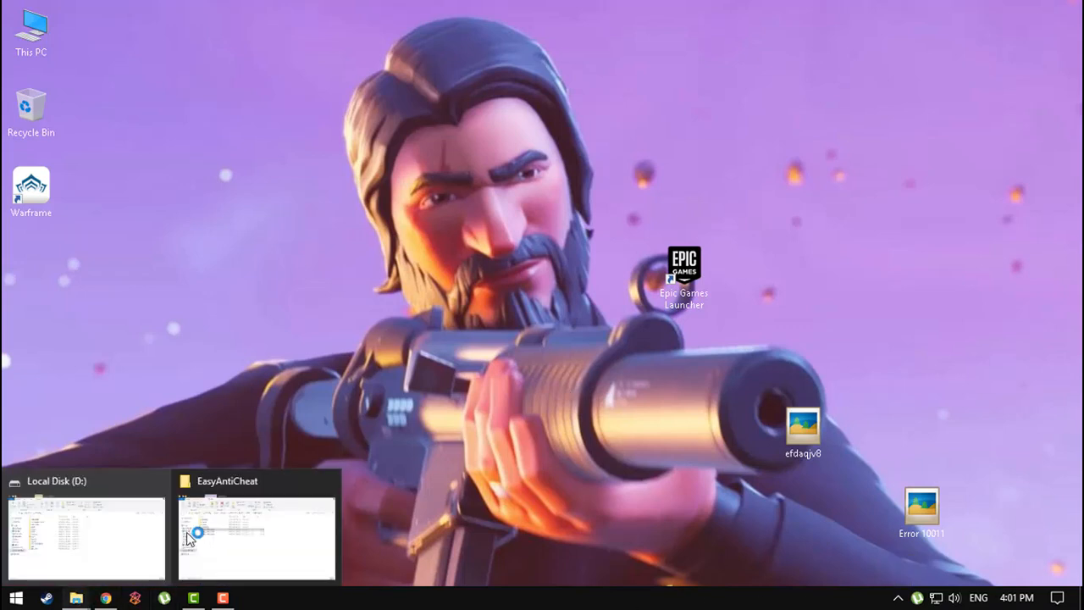
pyautogui.moveTo(203, 531)
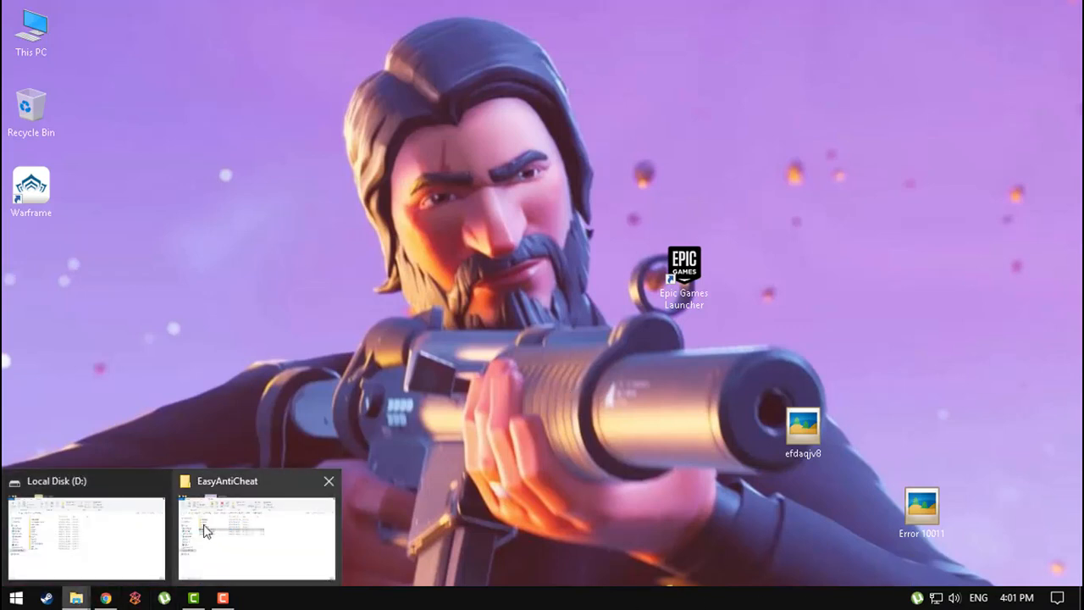
# Restore the EasyAntiCheat File Explorer window from the taskbar thumbnail.
pyautogui.click(254, 538)
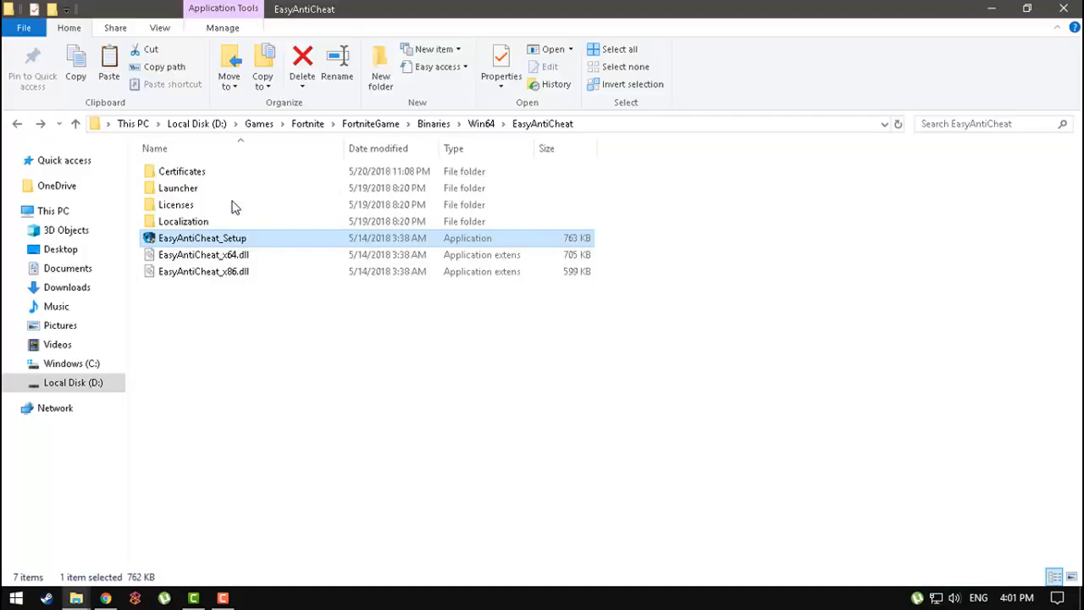
pyautogui.moveTo(267, 188)
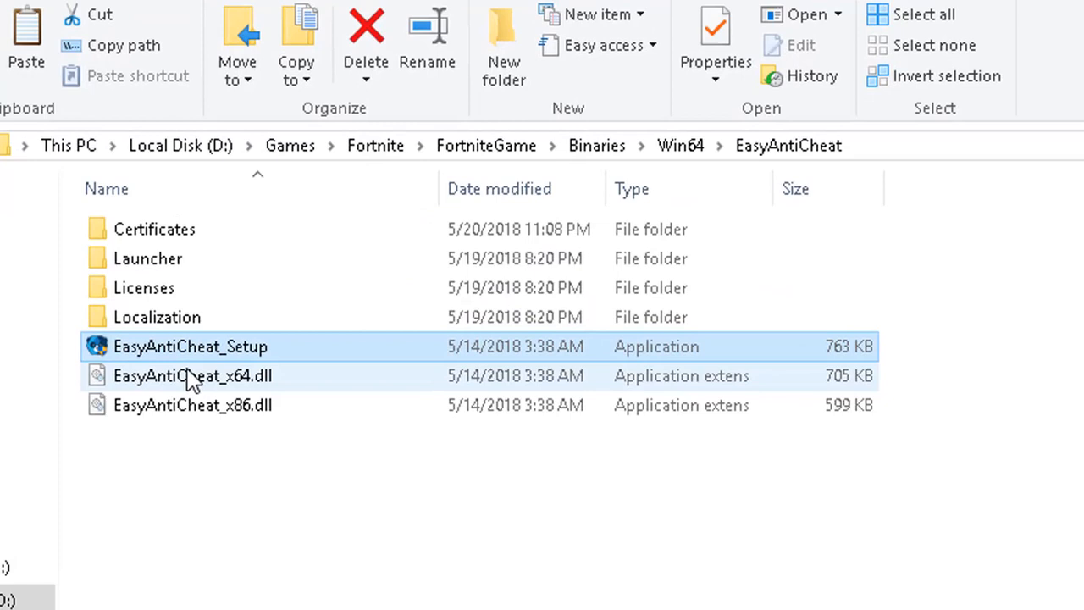
# Open the Certificates folder to reveal its two 'game' files.
pyautogui.click(152, 234)
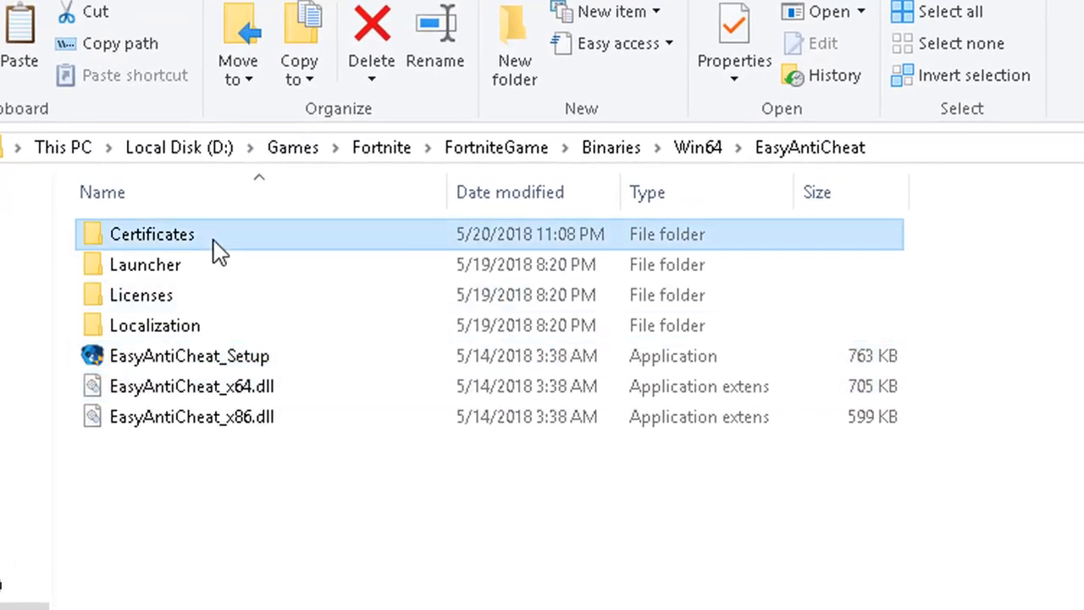
pyautogui.doubleClick(152, 234)
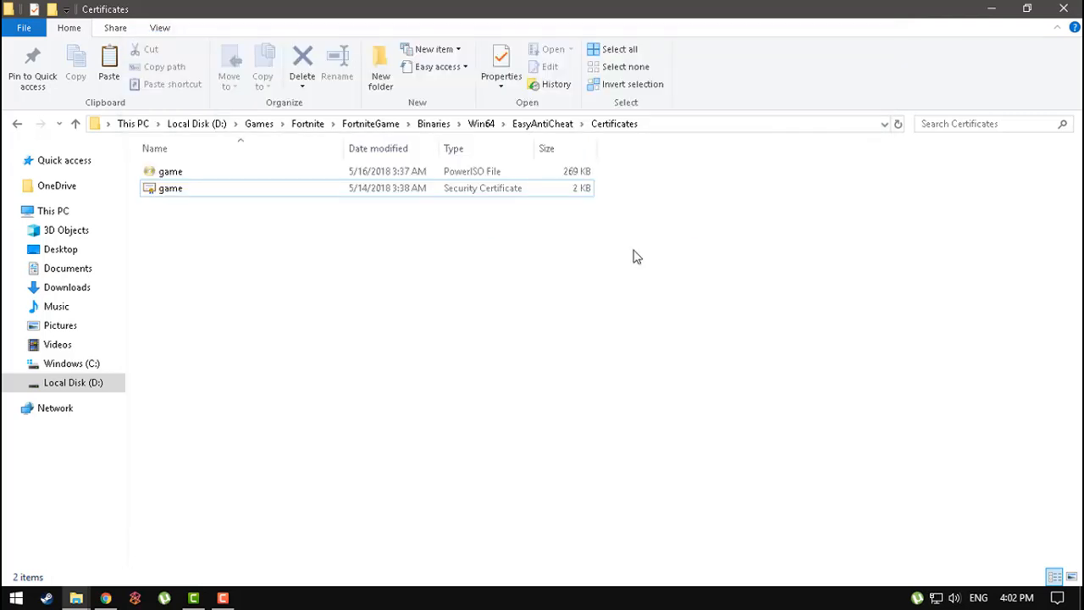
pyautogui.moveTo(992, 8)
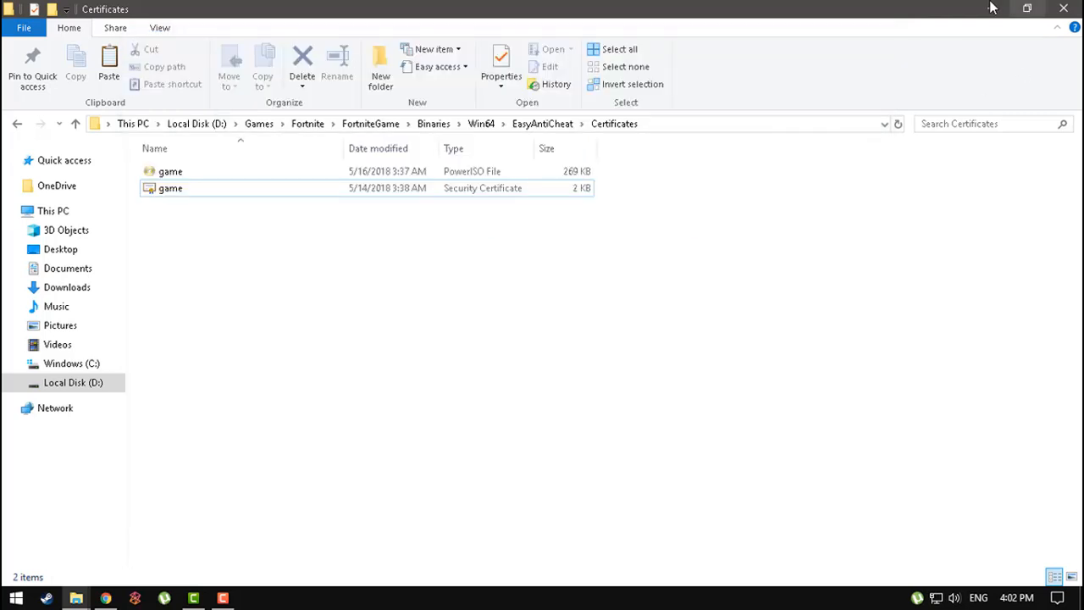
pyautogui.moveTo(876, 429)
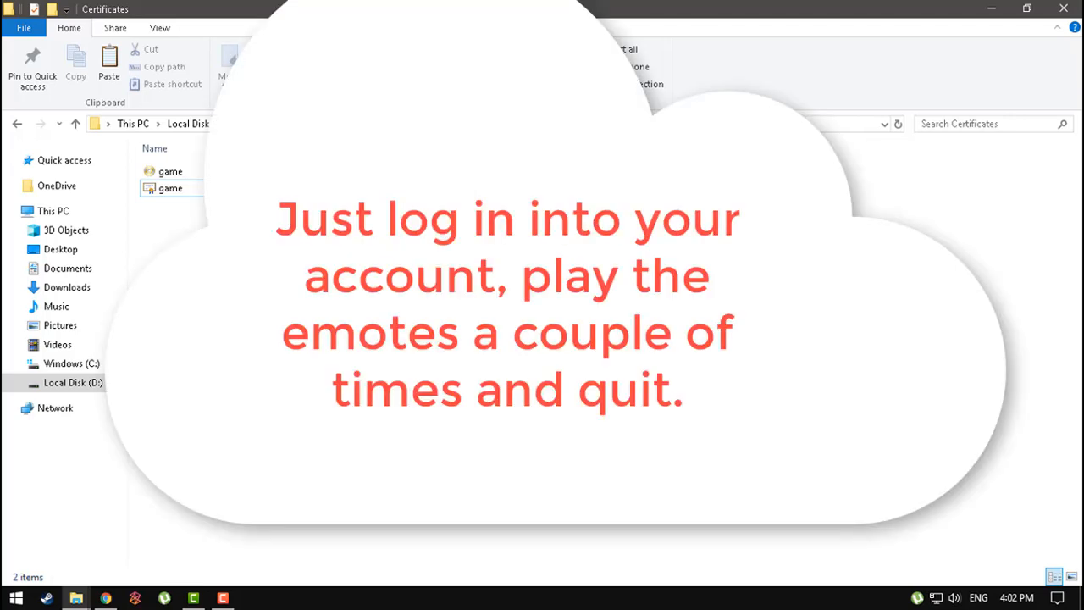
pyautogui.moveTo(1067, 106)
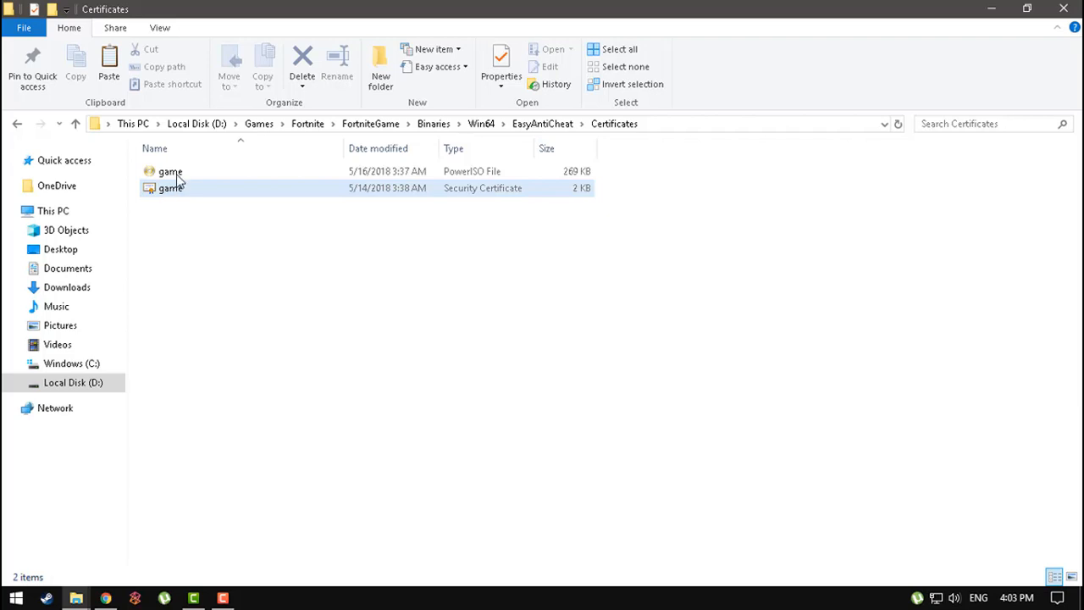
pyautogui.moveTo(313, 473)
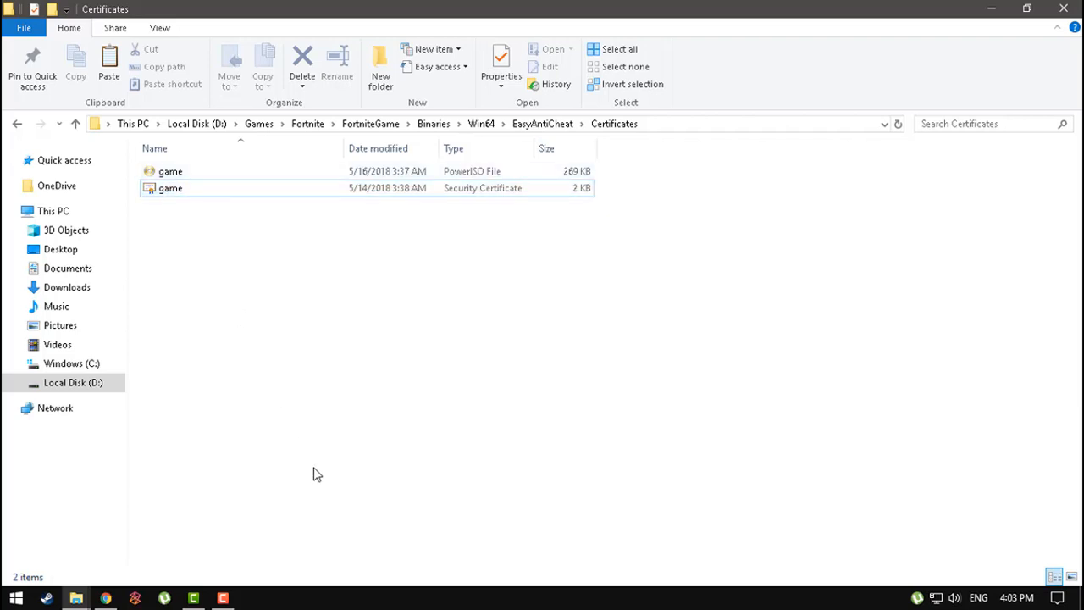
pyautogui.moveTo(258, 580)
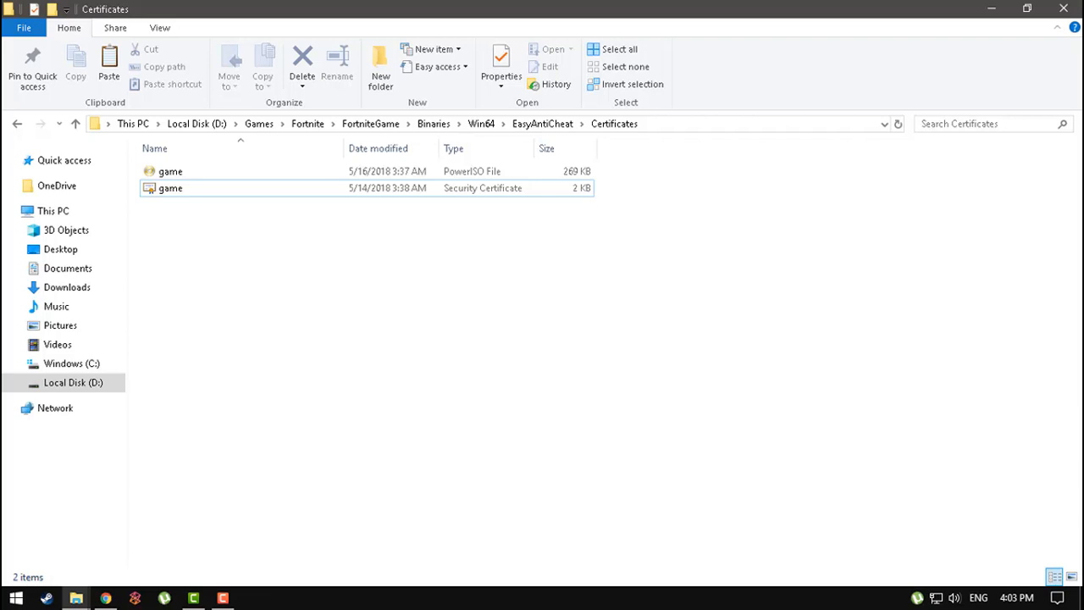
pyautogui.moveTo(256, 599)
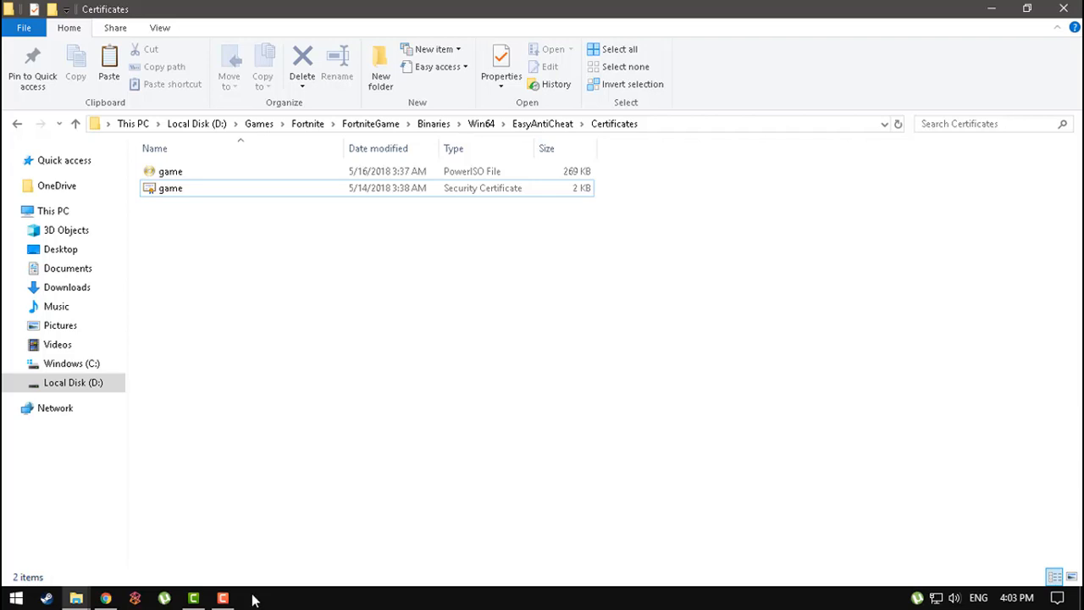
pyautogui.moveTo(329, 599)
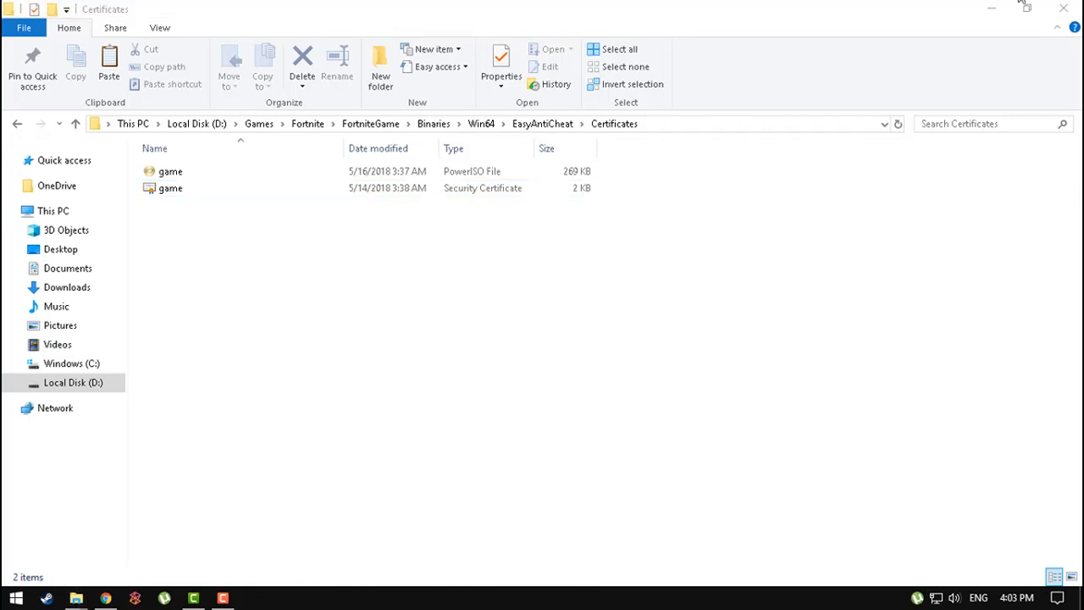
pyautogui.click(169, 187)
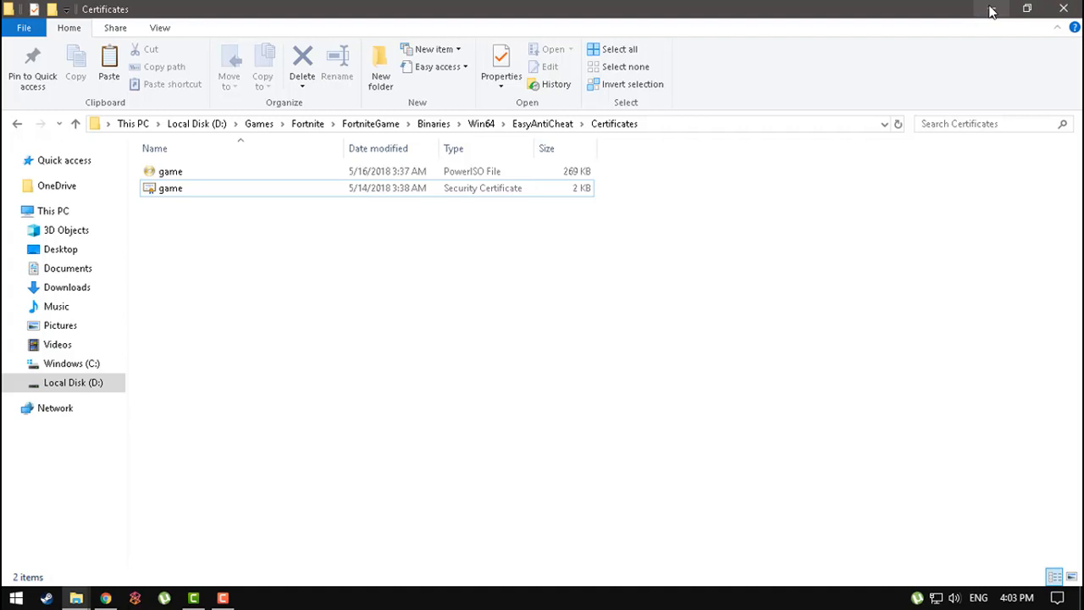